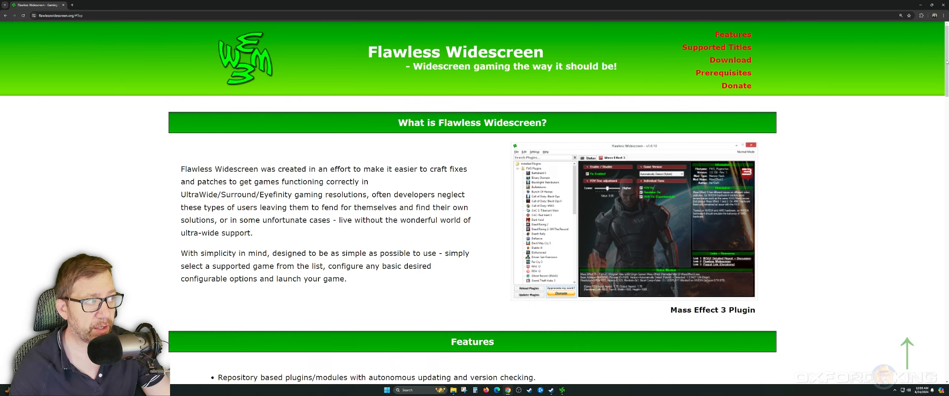
- Scroll the flawlesswidescreen.org page to review the Download and Installation Prerequisites sections
scroll("down", 3)
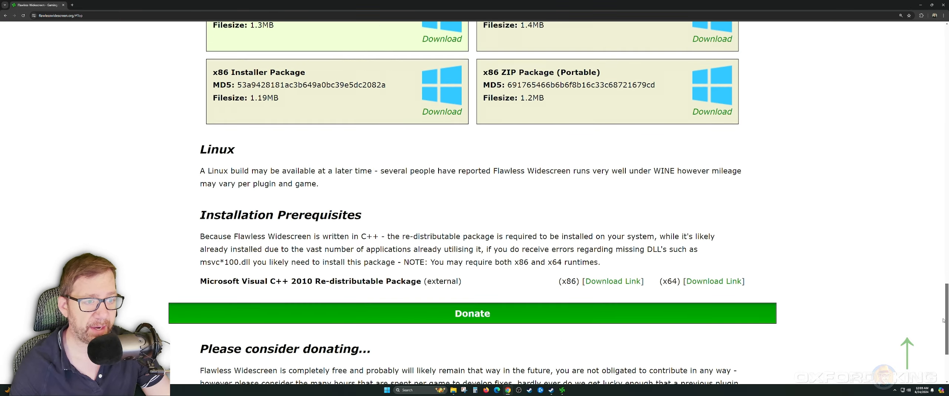
scroll("up", 3)
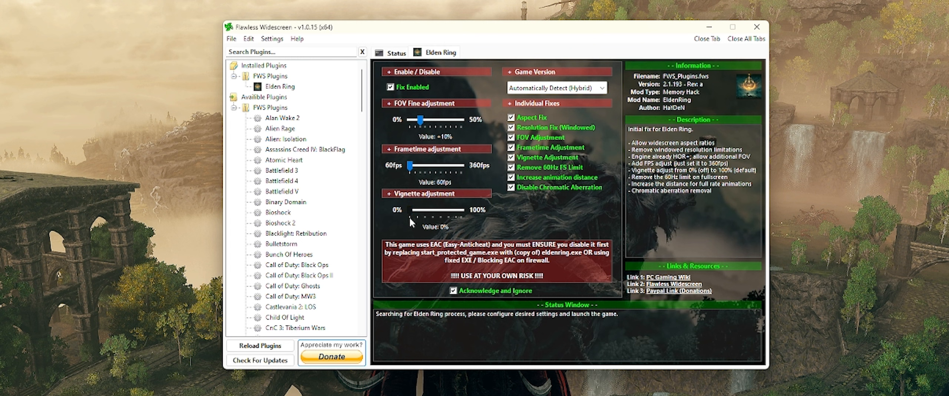
mouse_move(340, 154)
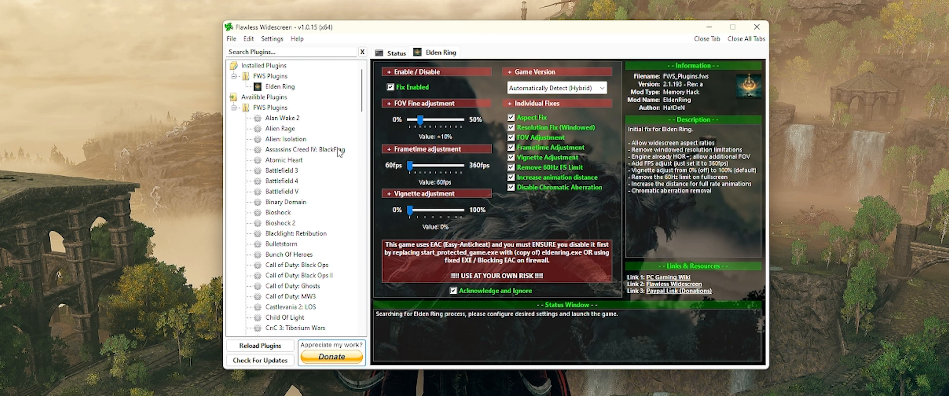
mouse_move(333, 146)
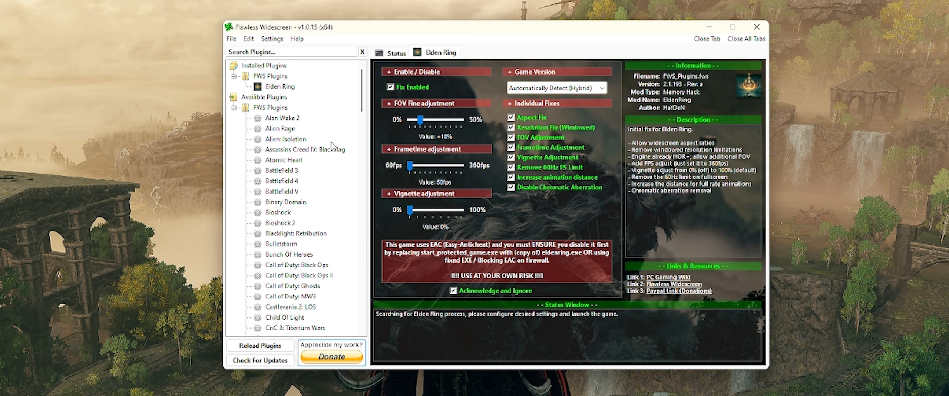
mouse_move(341, 133)
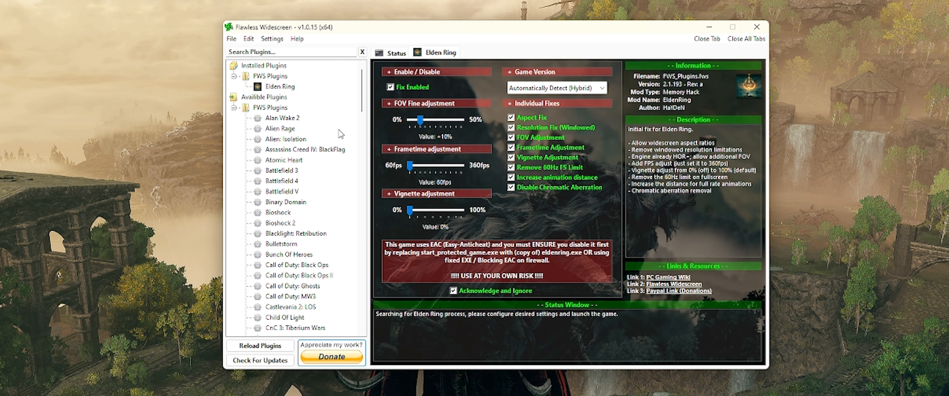
mouse_move(282, 99)
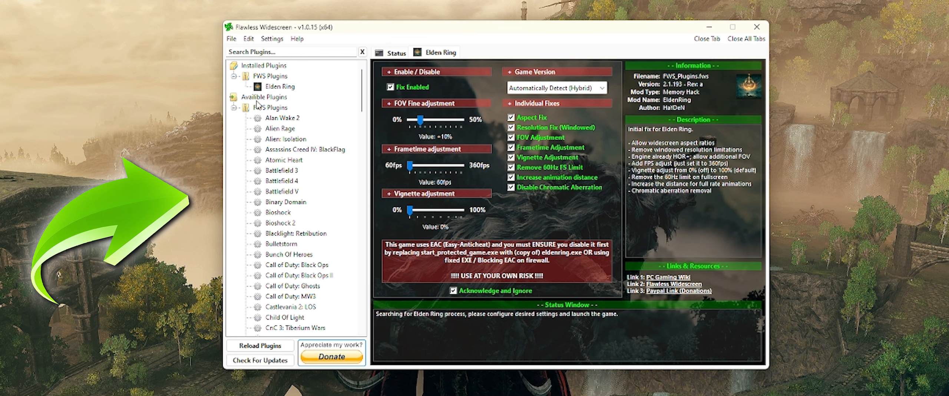
mouse_move(306, 234)
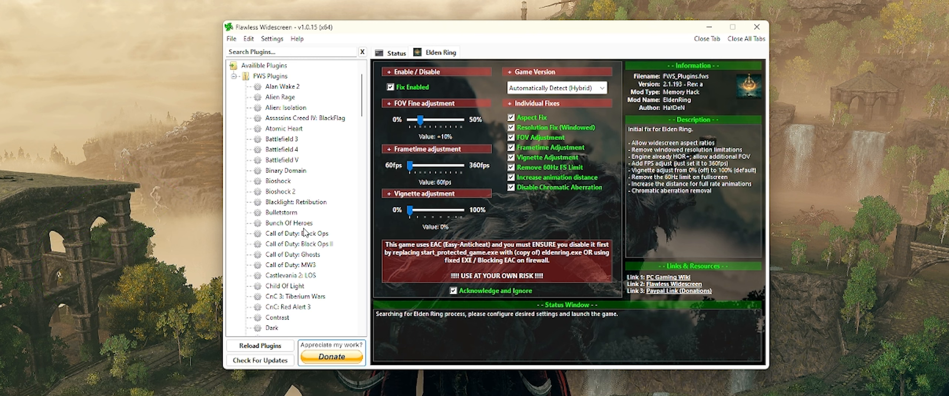
scroll("down", 3)
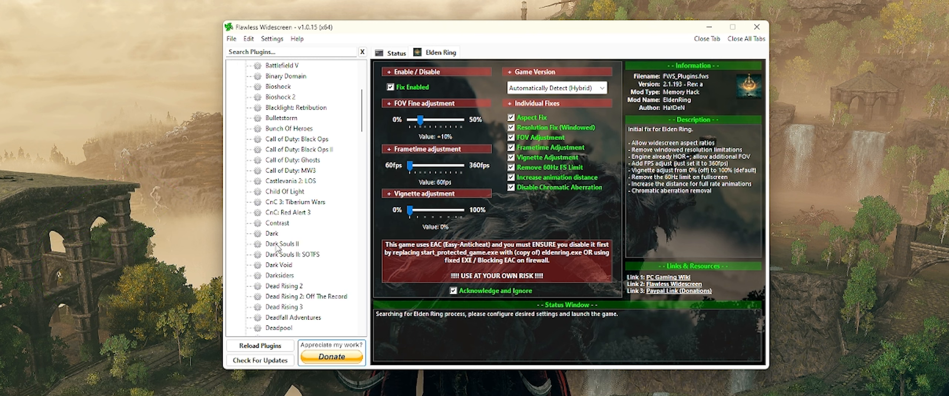
mouse_move(285, 275)
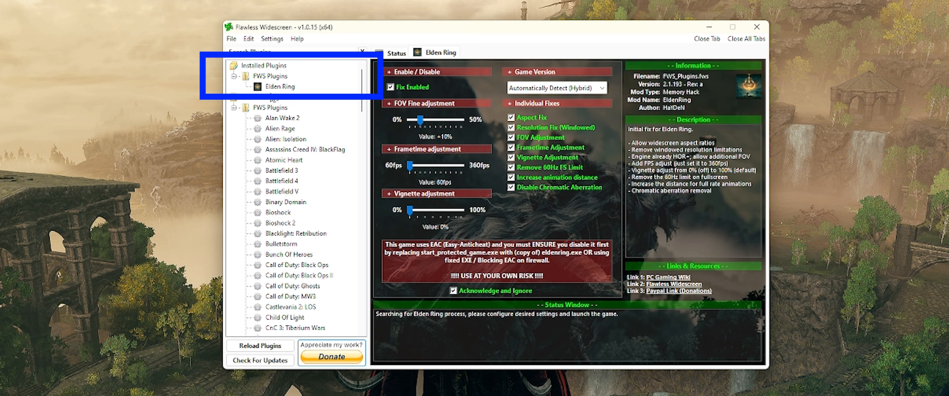
mouse_move(277, 101)
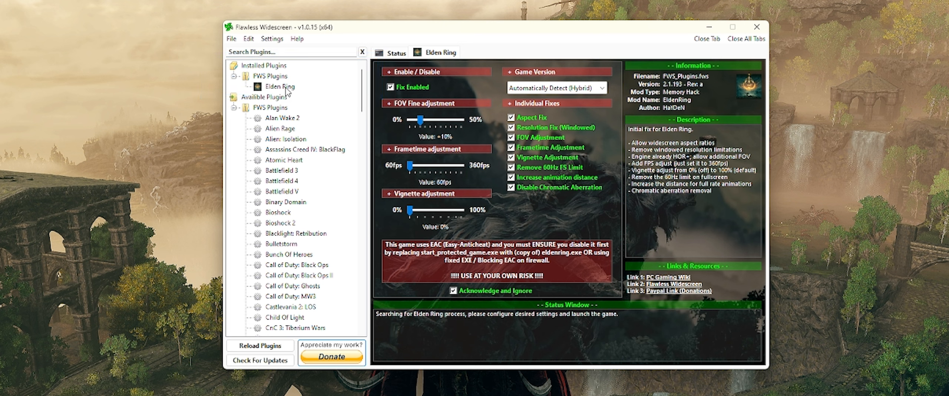
mouse_move(275, 76)
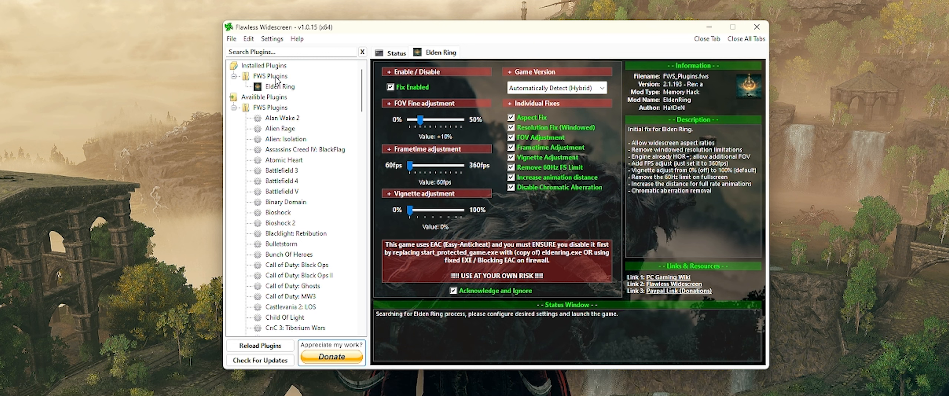
mouse_move(314, 141)
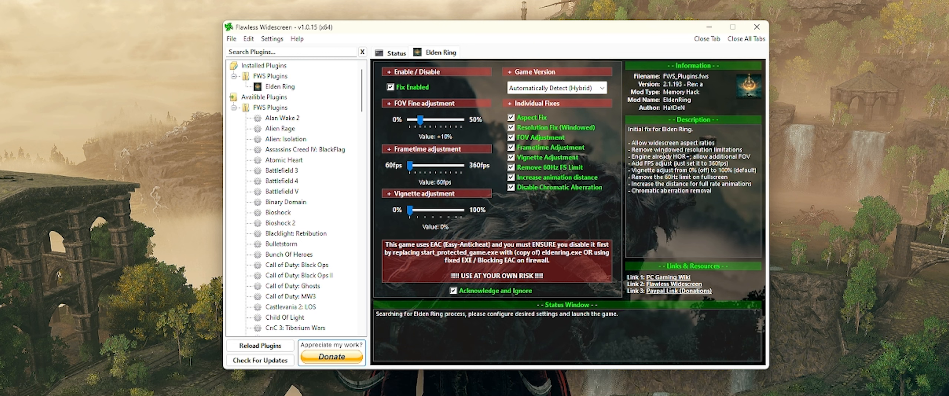
mouse_move(401, 276)
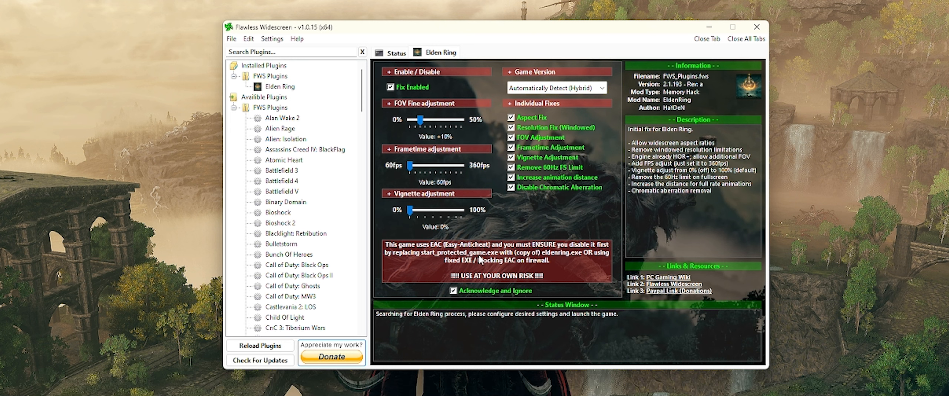
mouse_move(455, 178)
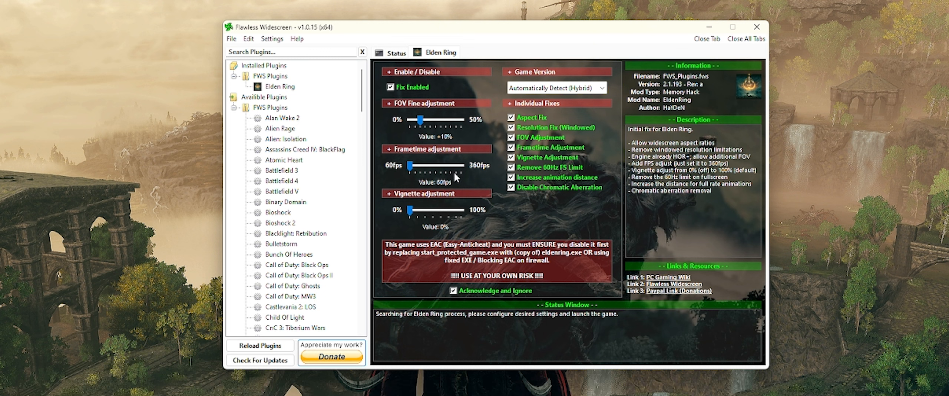
mouse_move(385, 108)
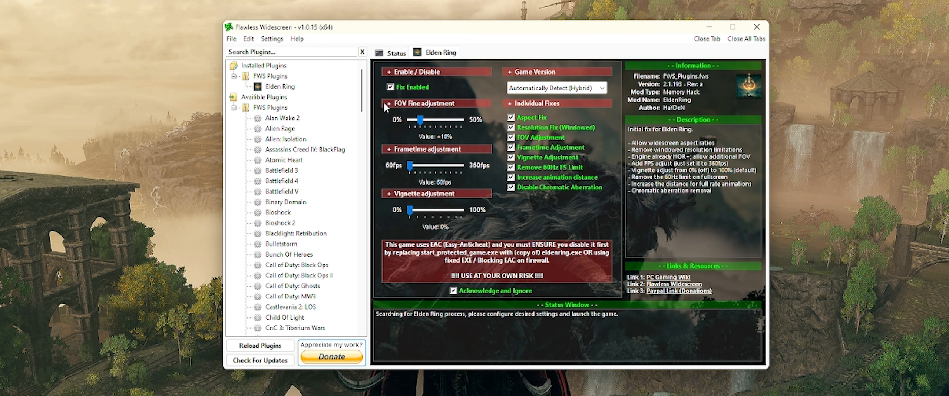
mouse_move(370, 103)
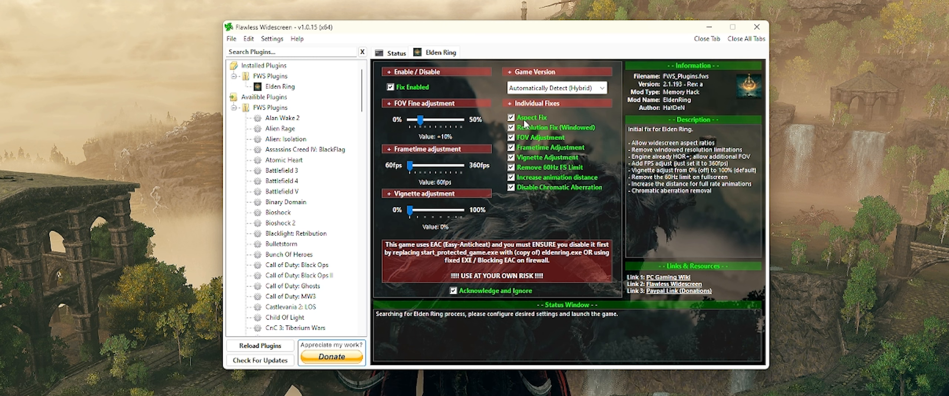
mouse_move(574, 134)
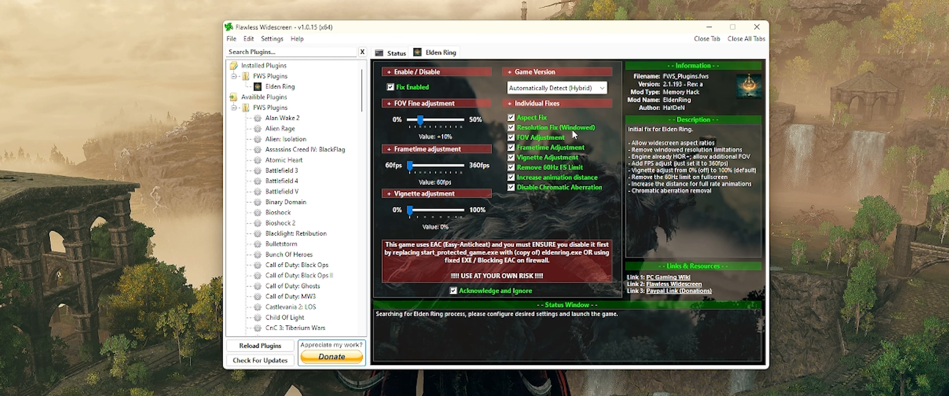
mouse_move(544, 146)
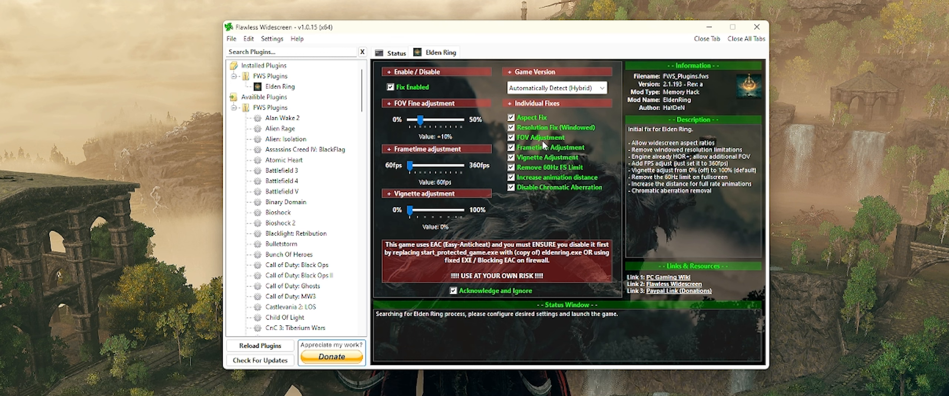
mouse_move(546, 140)
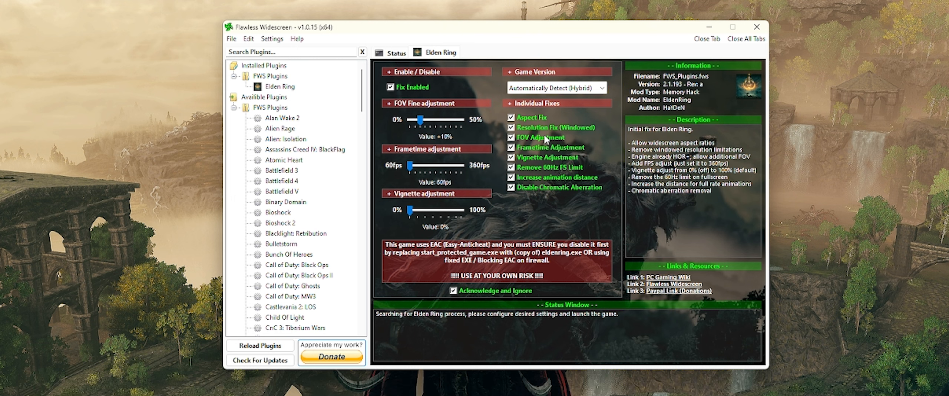
mouse_move(540, 145)
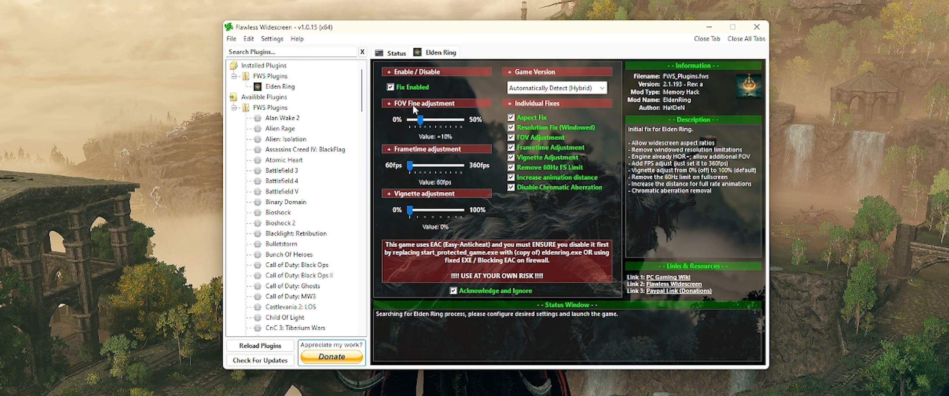
mouse_move(431, 132)
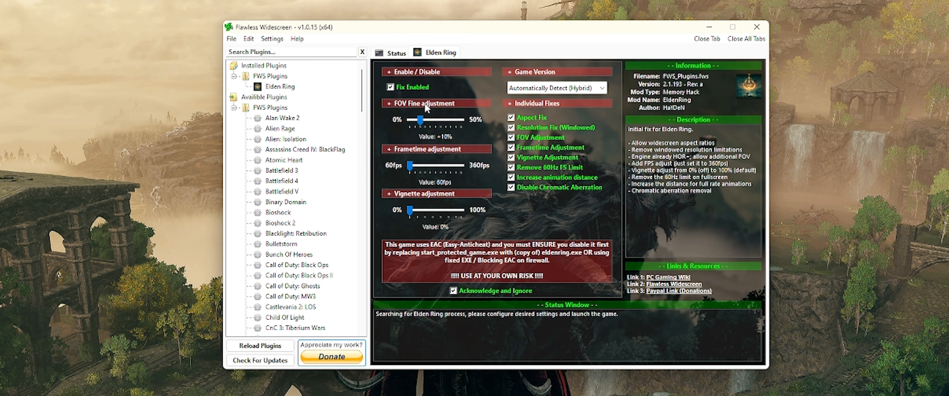
mouse_move(470, 165)
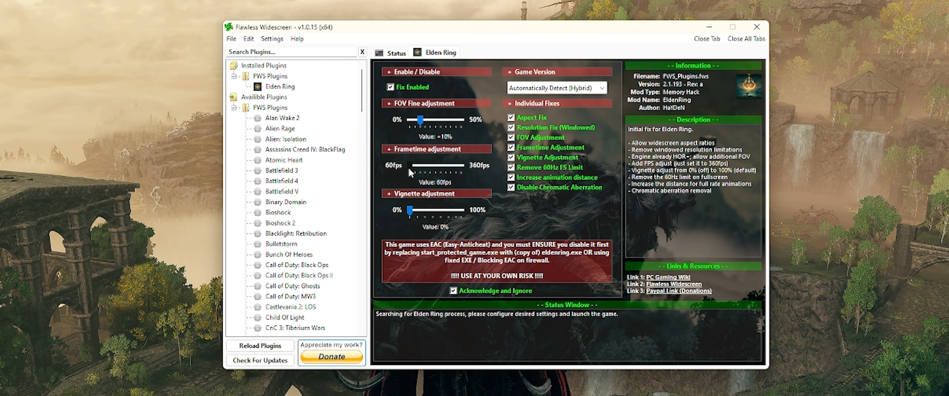
mouse_move(480, 177)
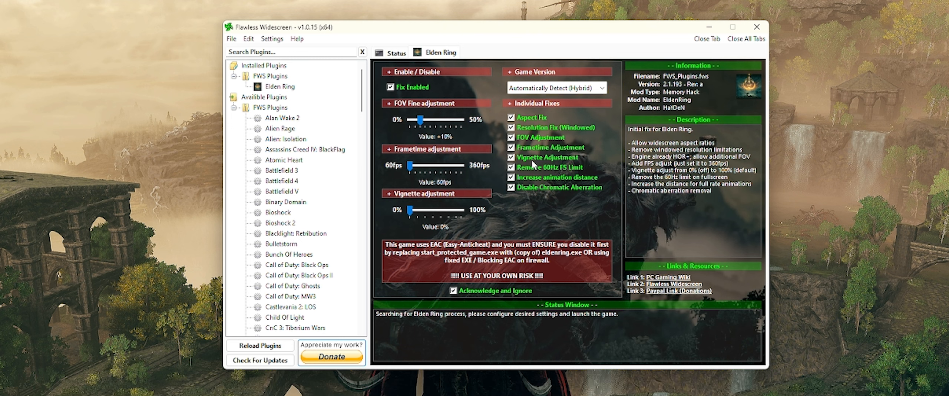
mouse_move(533, 167)
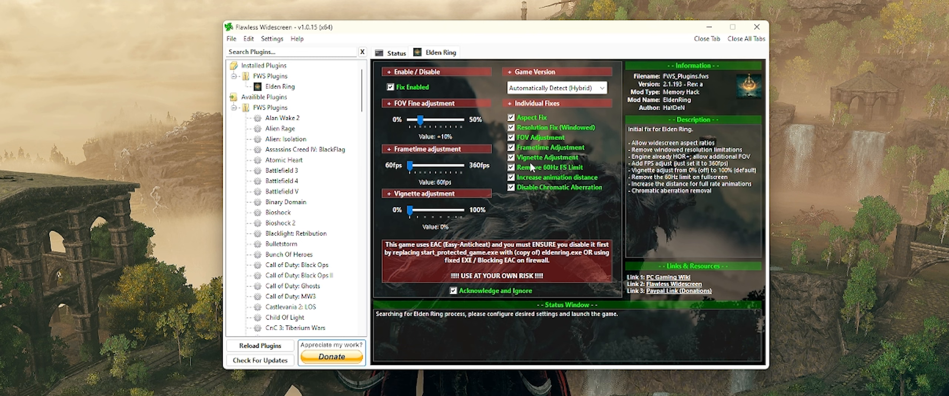
mouse_move(542, 166)
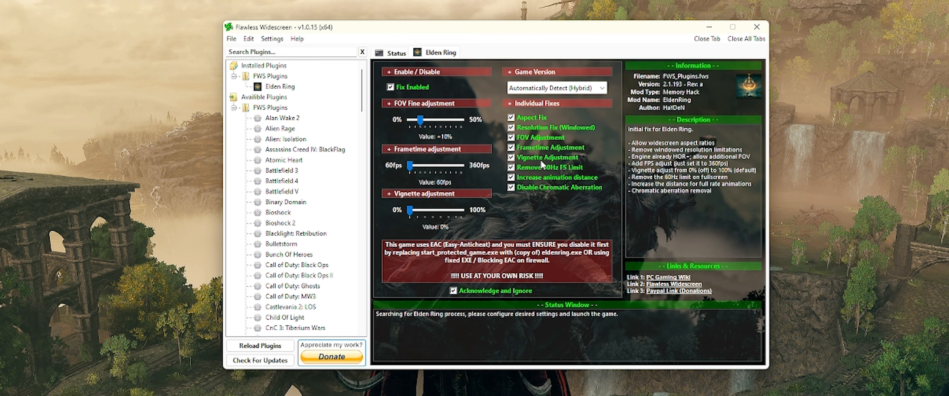
mouse_move(589, 154)
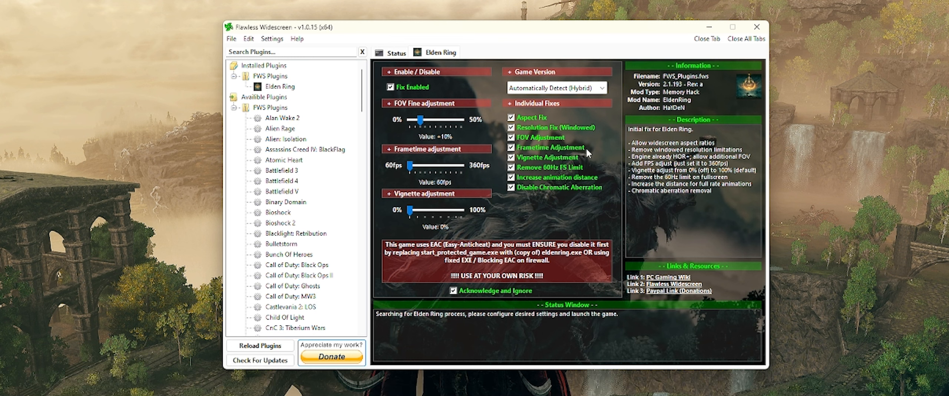
mouse_move(446, 207)
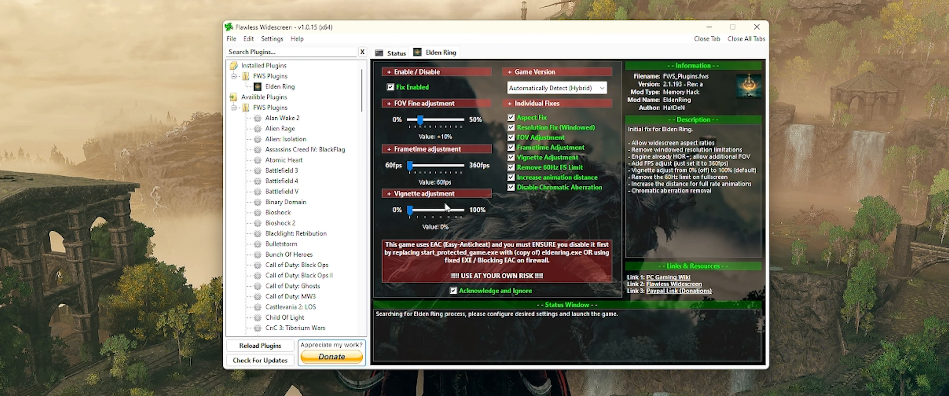
mouse_move(401, 203)
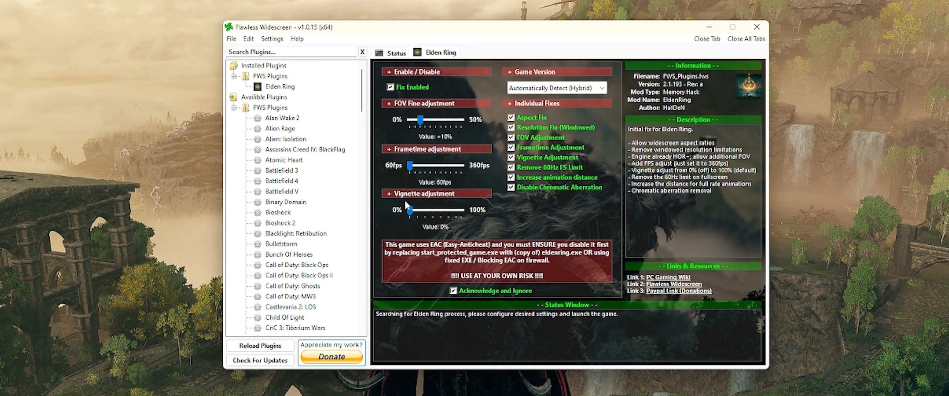
mouse_move(424, 217)
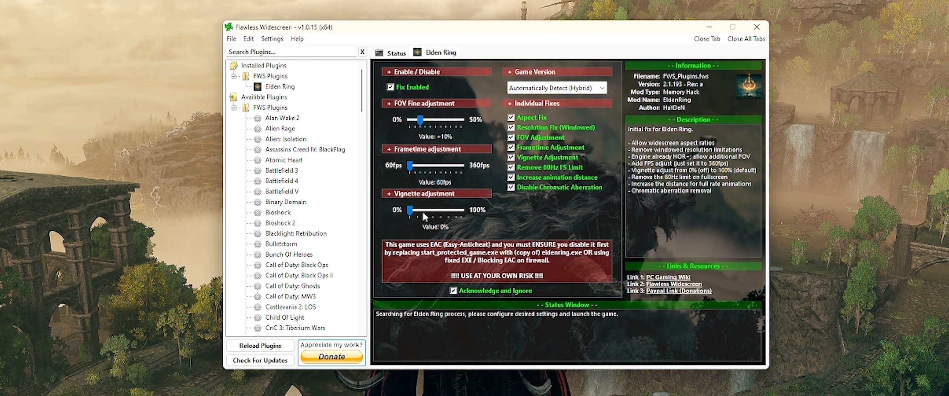
mouse_move(473, 221)
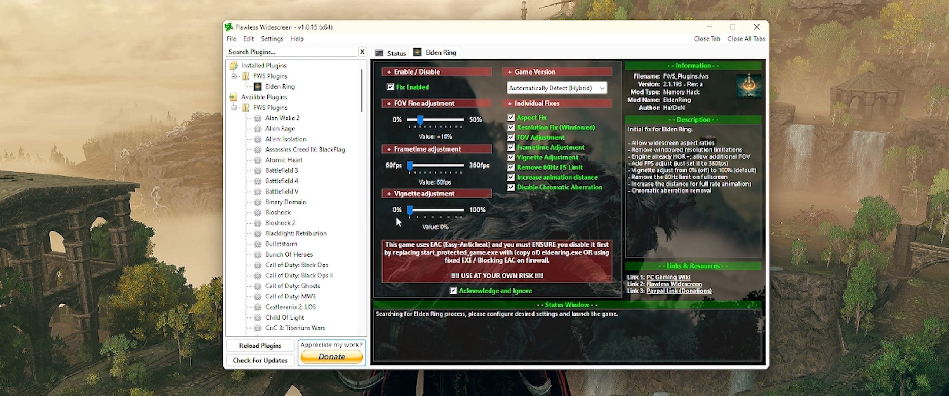
mouse_move(413, 216)
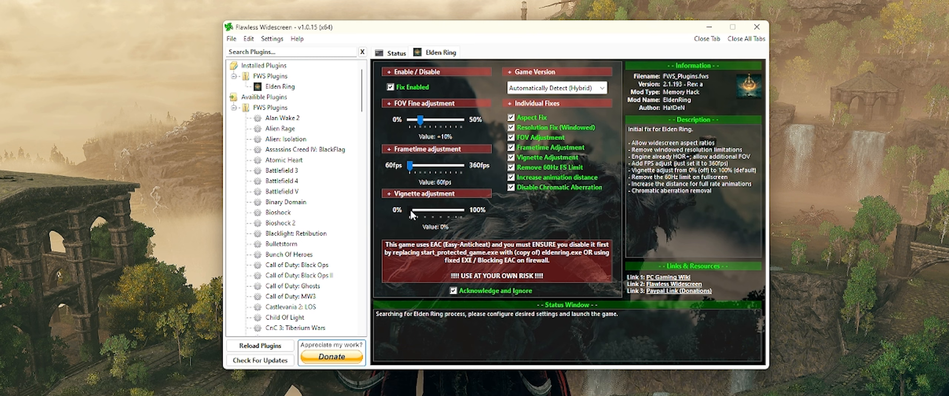
left_click_drag(419, 216, 422, 216)
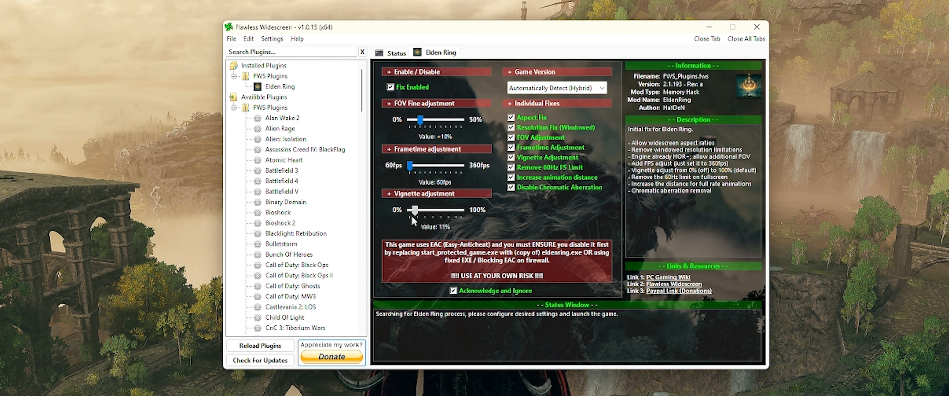
left_click_drag(416, 210, 411, 210)
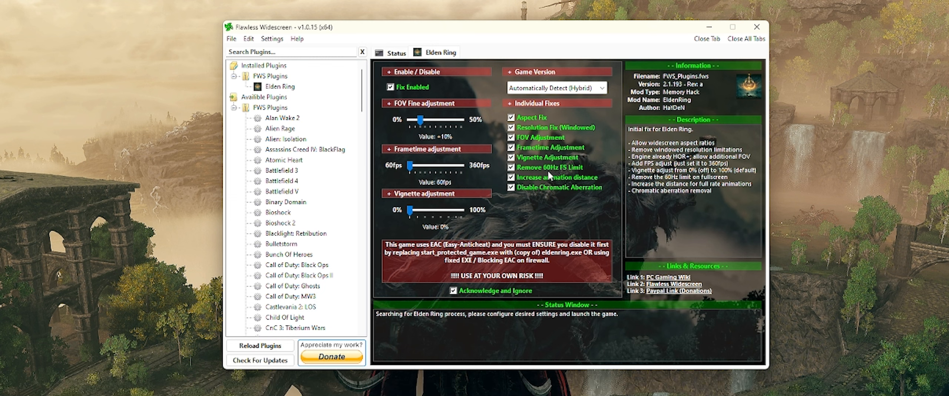
mouse_move(533, 184)
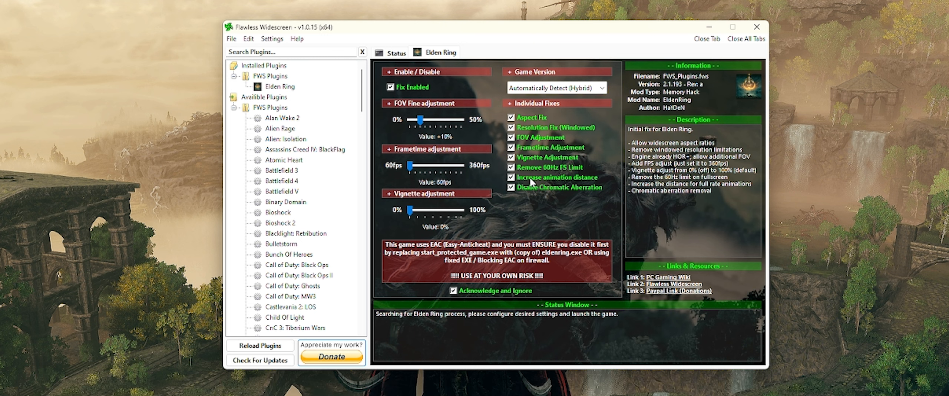
mouse_move(554, 173)
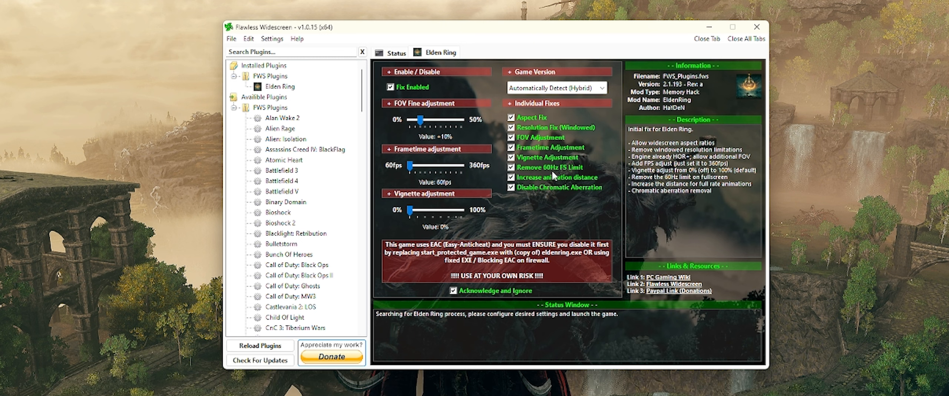
mouse_move(533, 170)
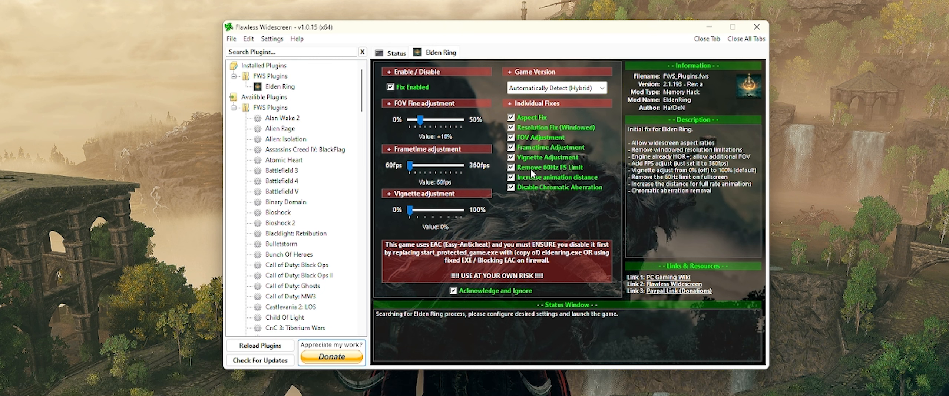
mouse_move(531, 172)
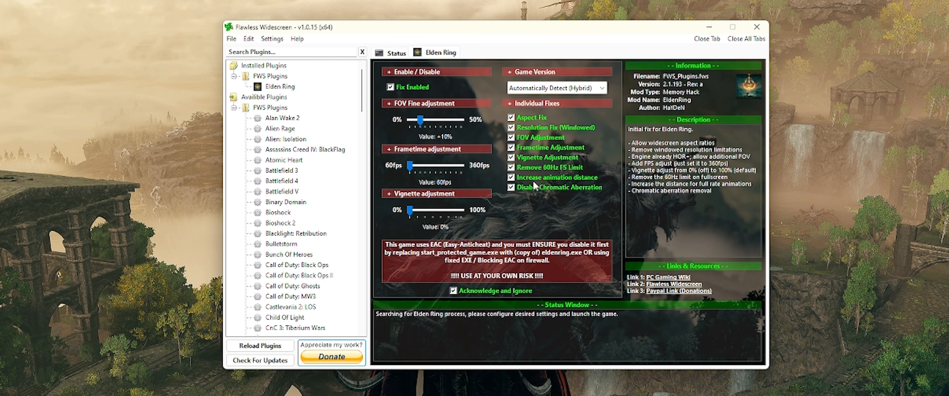
left_click(511, 178)
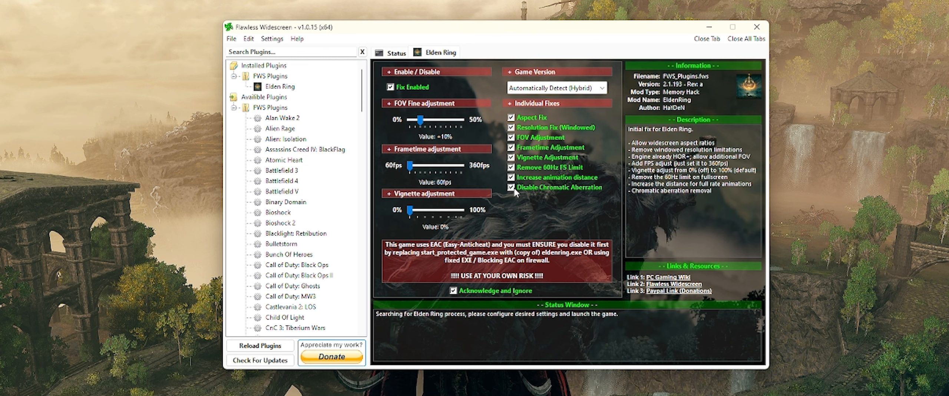
mouse_move(534, 189)
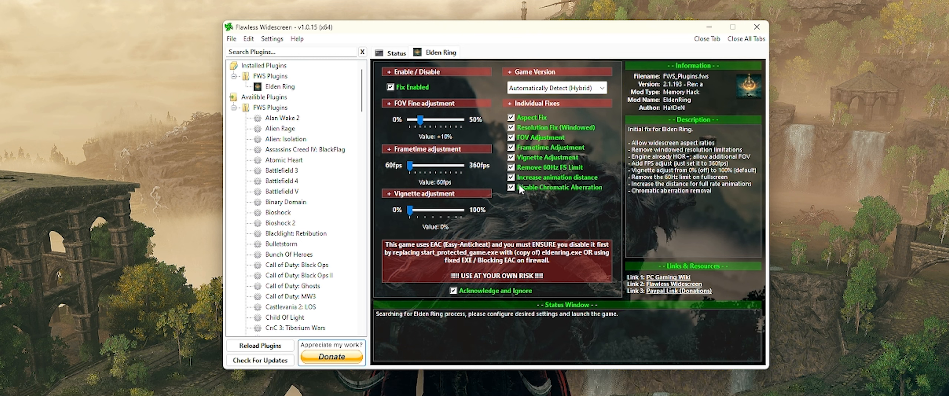
mouse_move(553, 189)
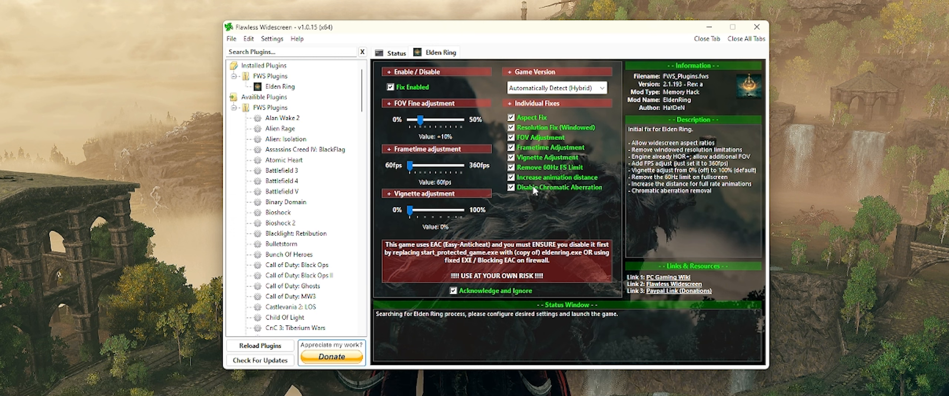
mouse_move(540, 191)
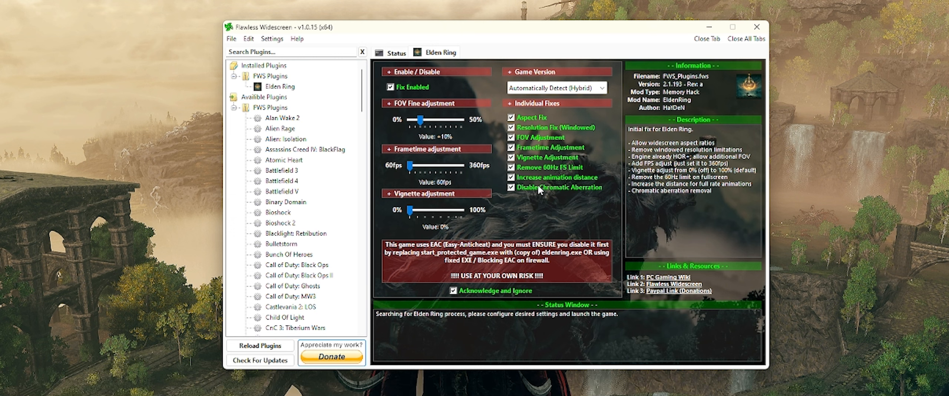
mouse_move(527, 181)
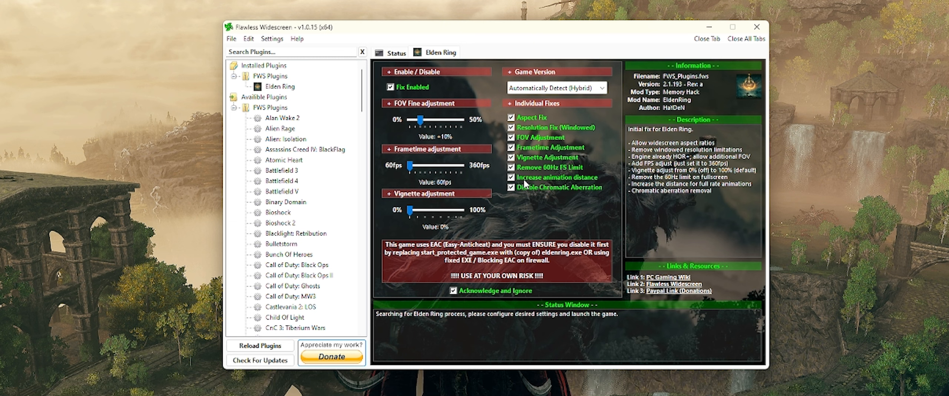
mouse_move(534, 198)
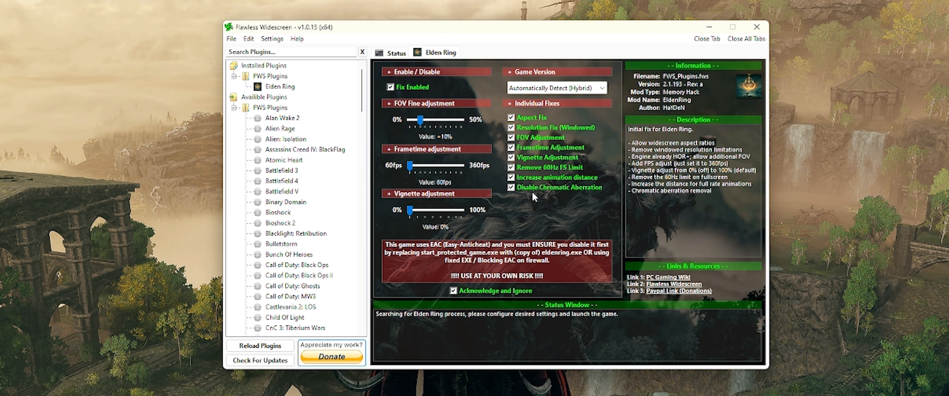
mouse_move(543, 226)
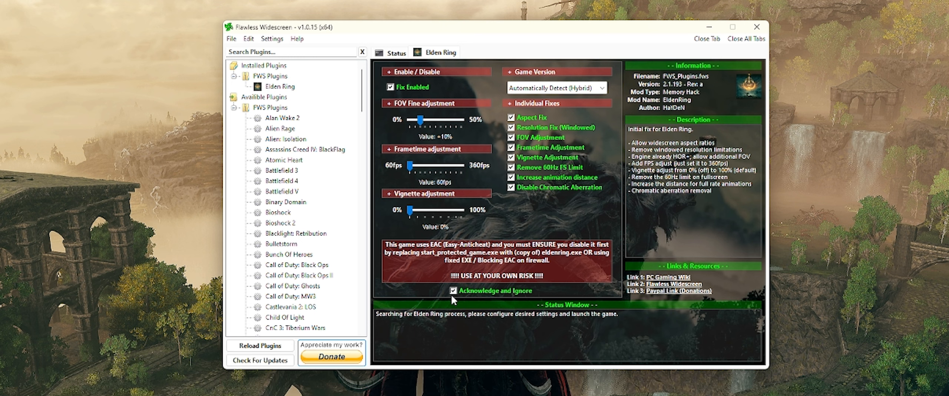
mouse_move(474, 302)
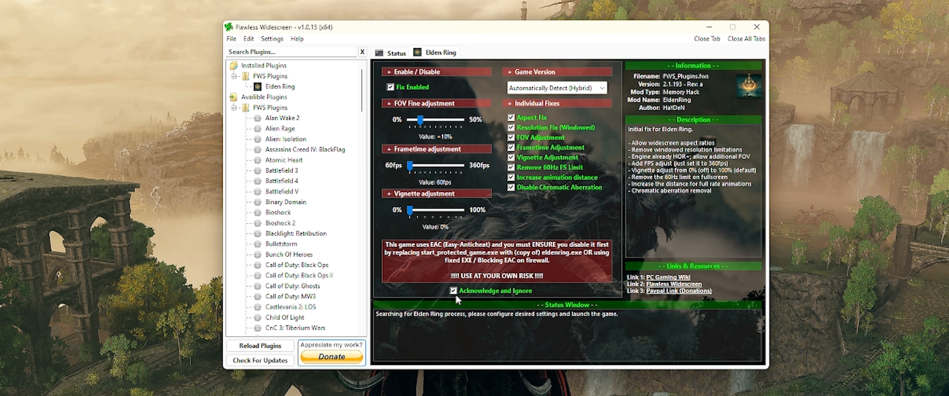
mouse_move(470, 265)
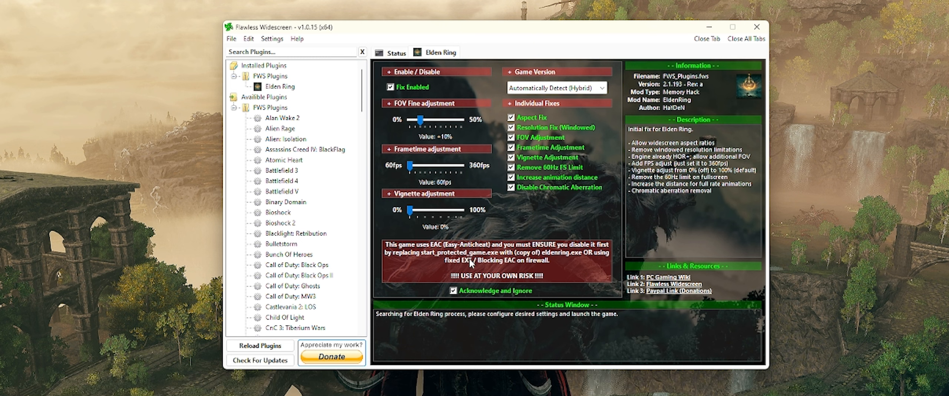
mouse_move(463, 264)
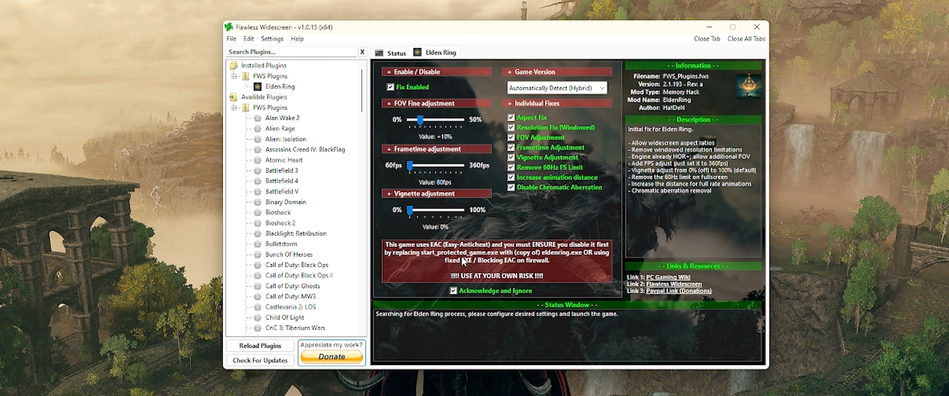
mouse_move(473, 253)
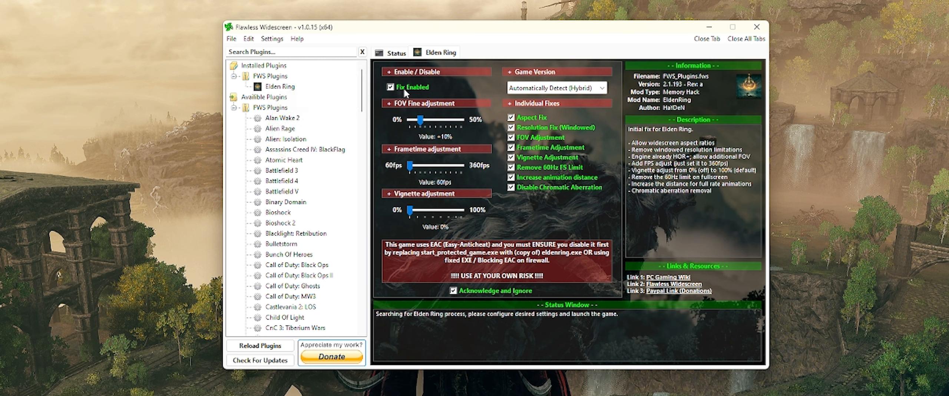
mouse_move(397, 96)
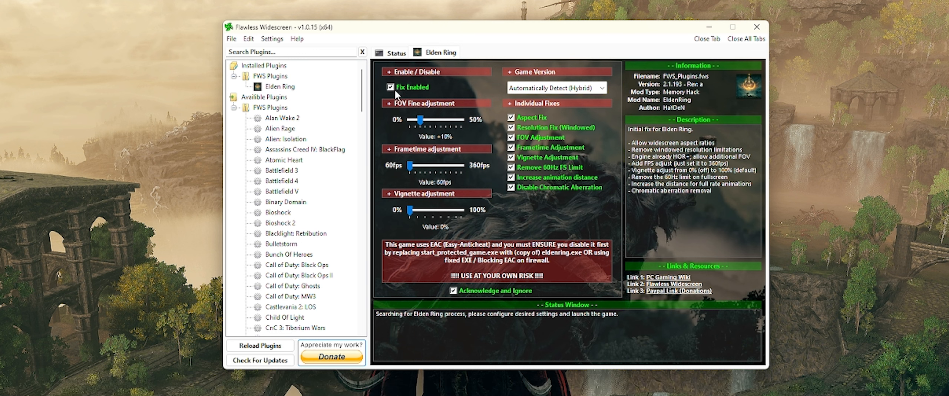
mouse_move(409, 94)
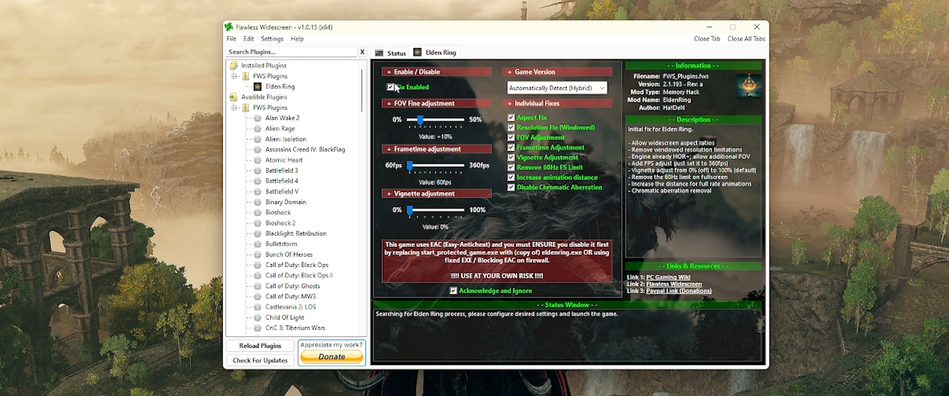
mouse_move(428, 75)
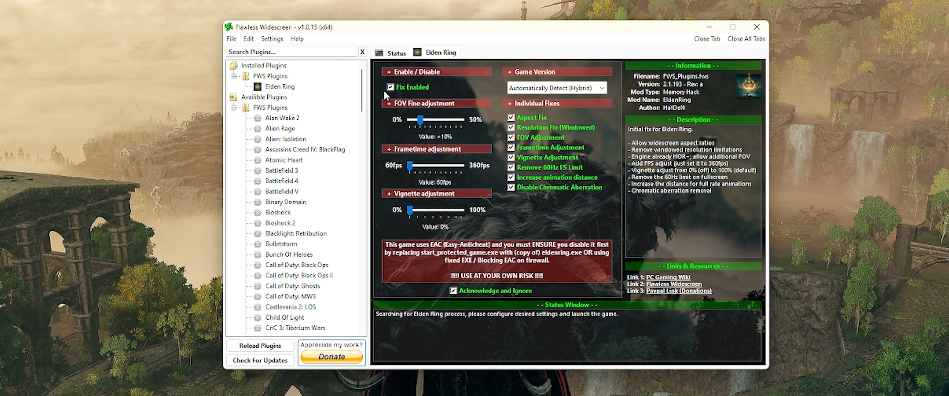
left_click(390, 87)
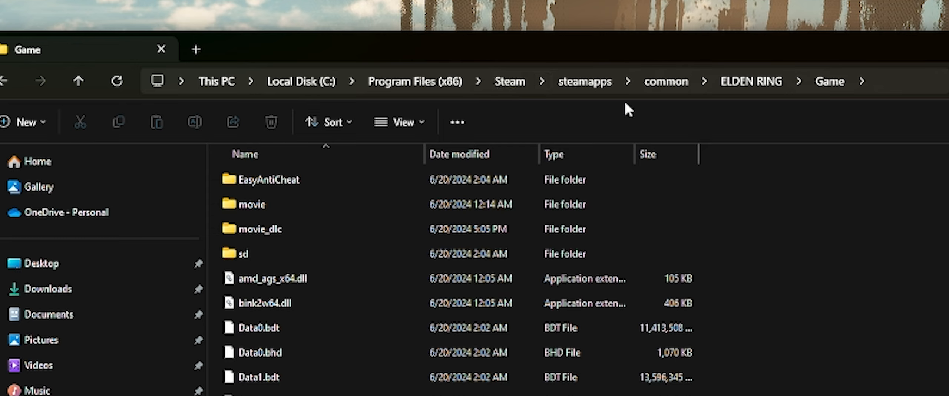
mouse_move(768, 97)
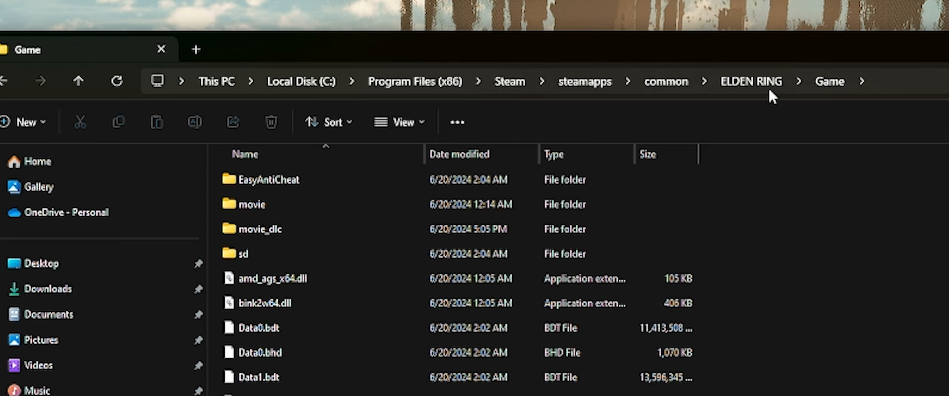
mouse_move(827, 90)
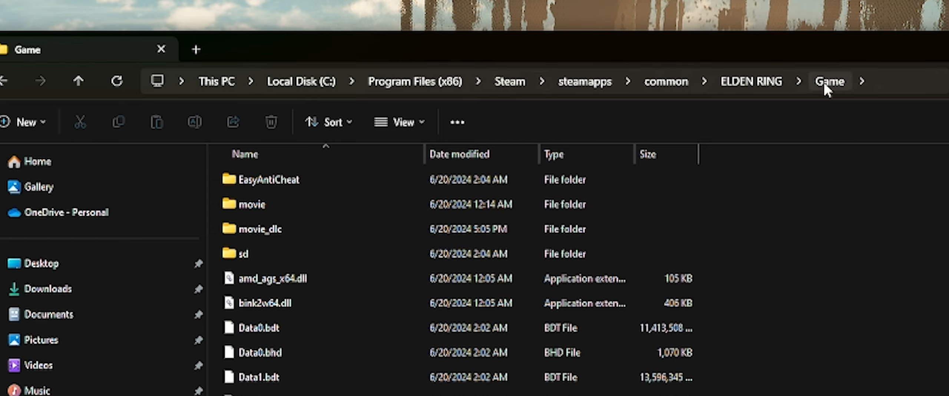
mouse_move(720, 213)
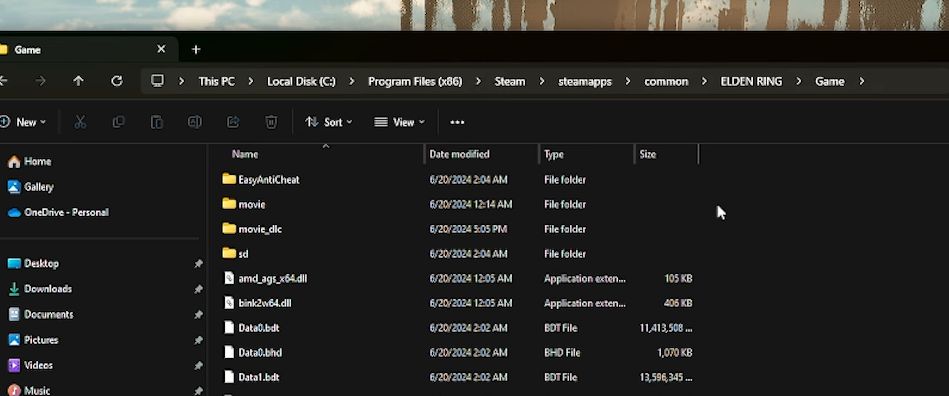
- Scroll down the Game folder to reveal the eldenring and start_protected_game executables
scroll("down", 3)
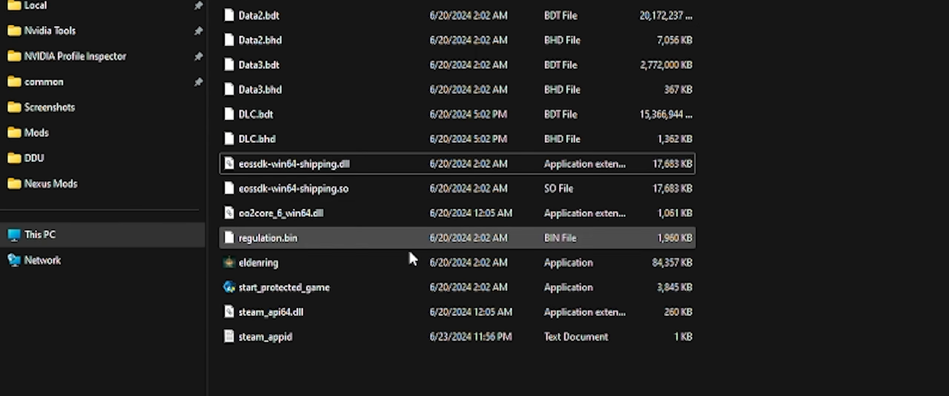
- Select the eldenring application to duplicate it as the eldenring - Copy backup
left_click(283, 287)
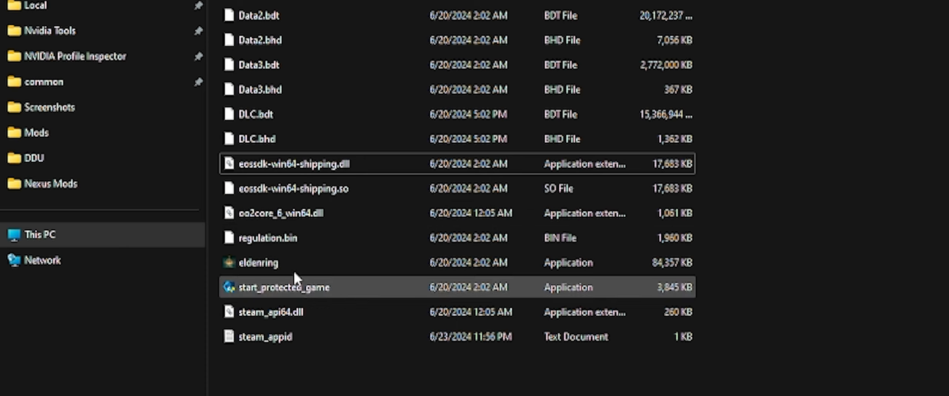
left_click(258, 263)
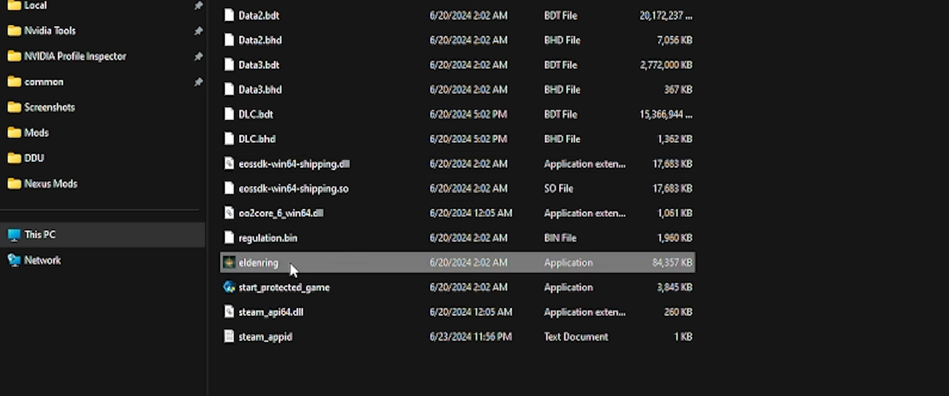
mouse_move(313, 275)
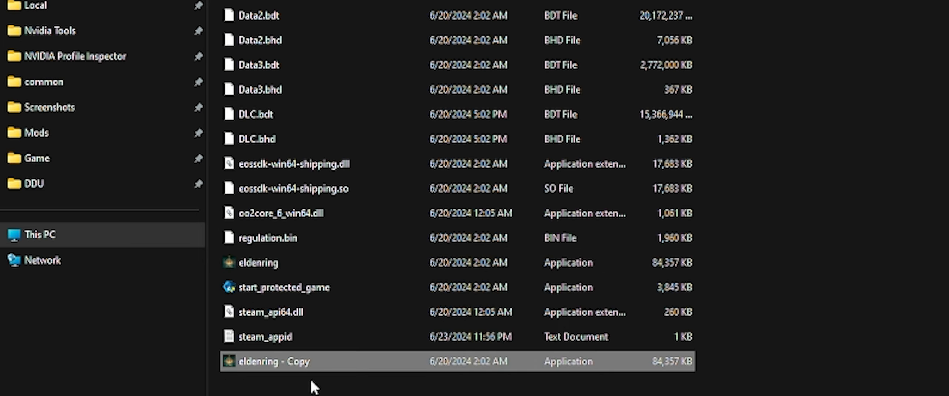
mouse_move(307, 381)
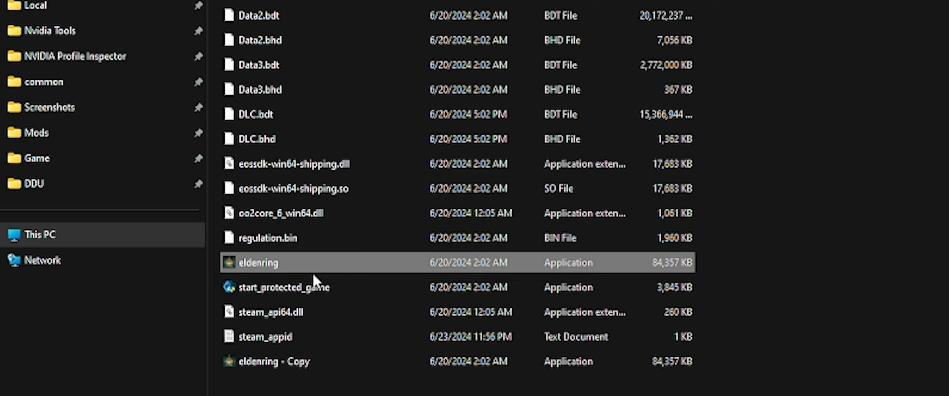
mouse_move(317, 277)
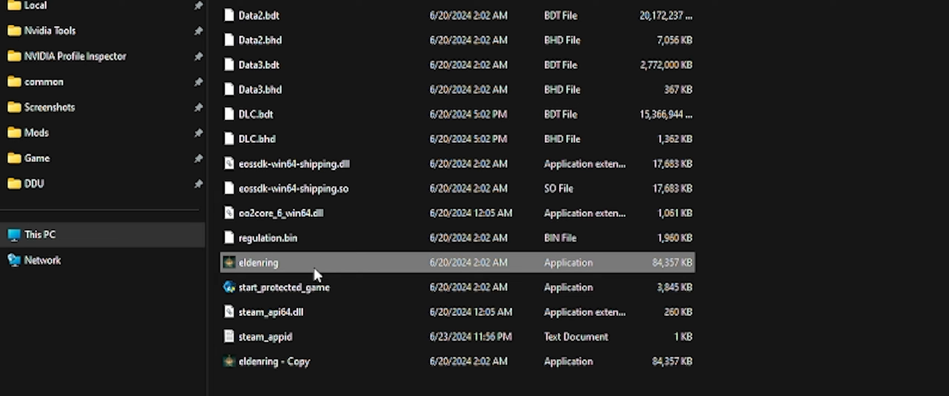
mouse_move(296, 303)
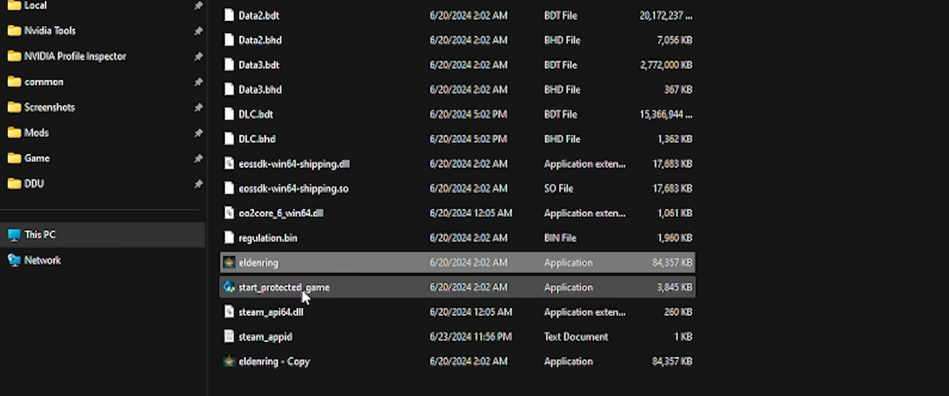
mouse_move(283, 302)
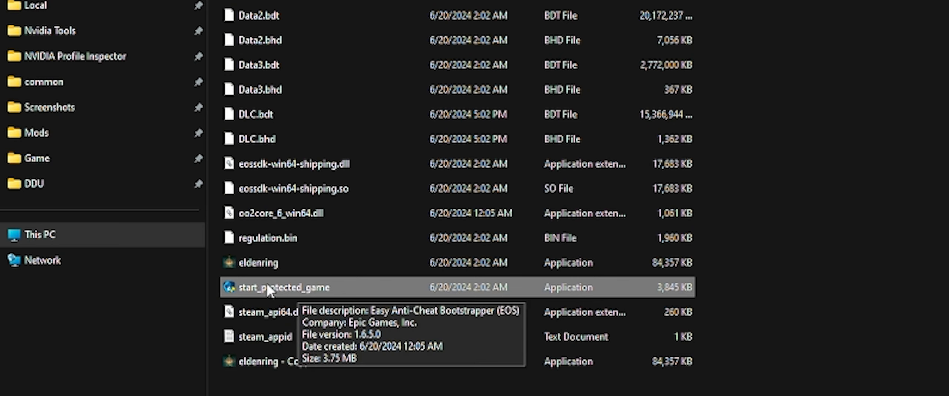
mouse_move(276, 297)
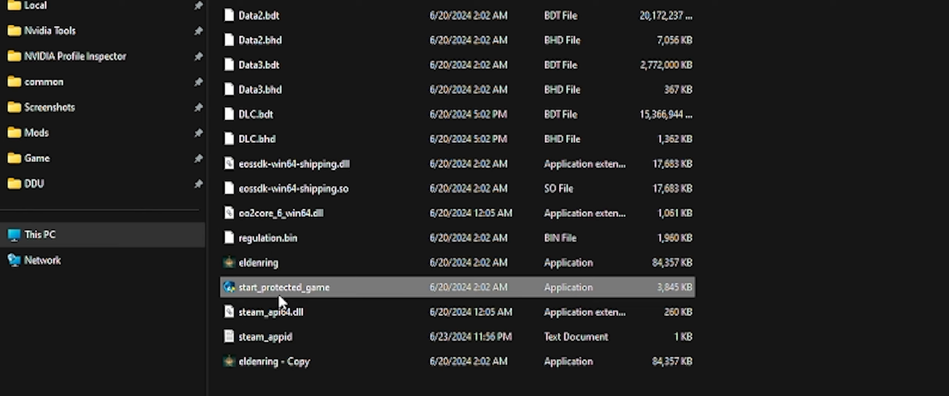
- Rename start_protected_game.exe to start_protected_game.old from its context menu
right_click(282, 290)
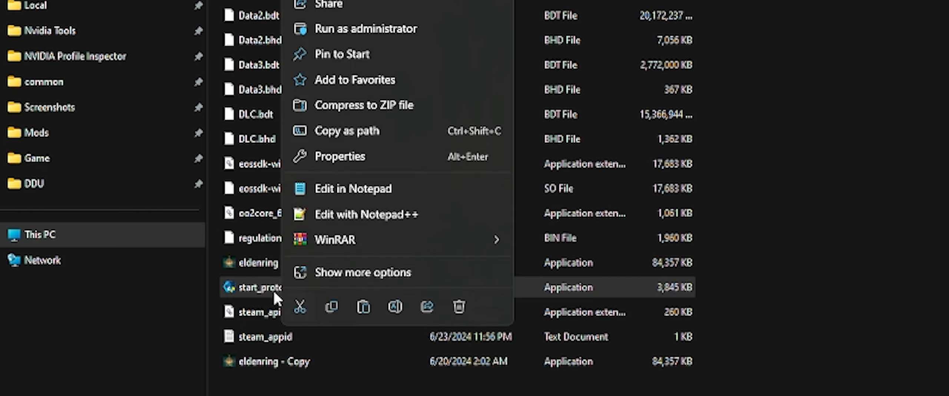
mouse_move(313, 260)
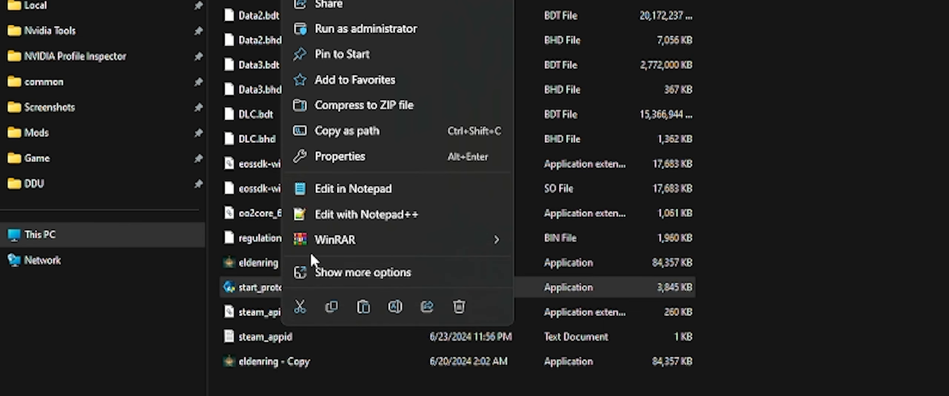
mouse_move(394, 307)
type(".old")
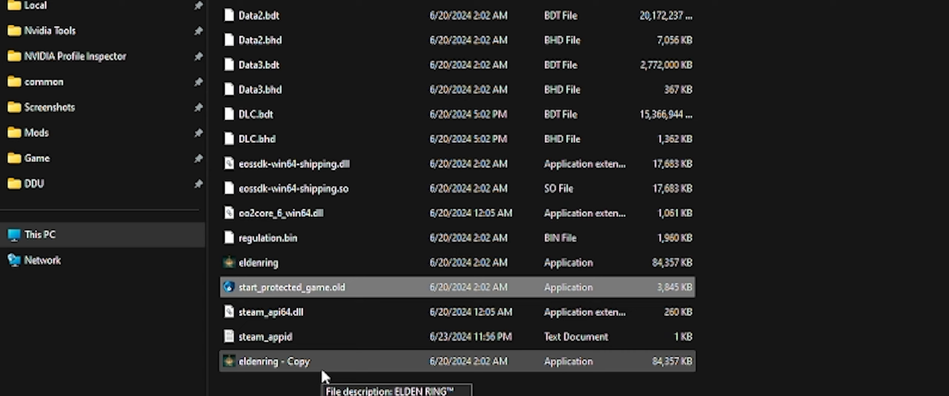
mouse_move(277, 286)
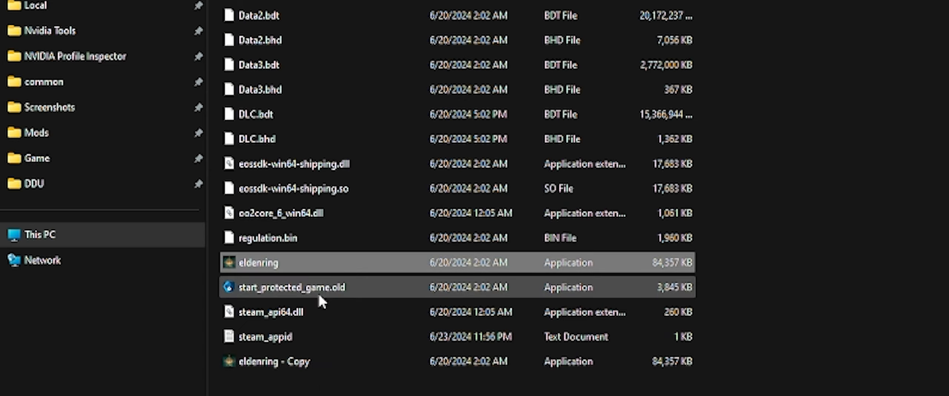
- Rename the eldenring application to start_protected_game
right_click(258, 262)
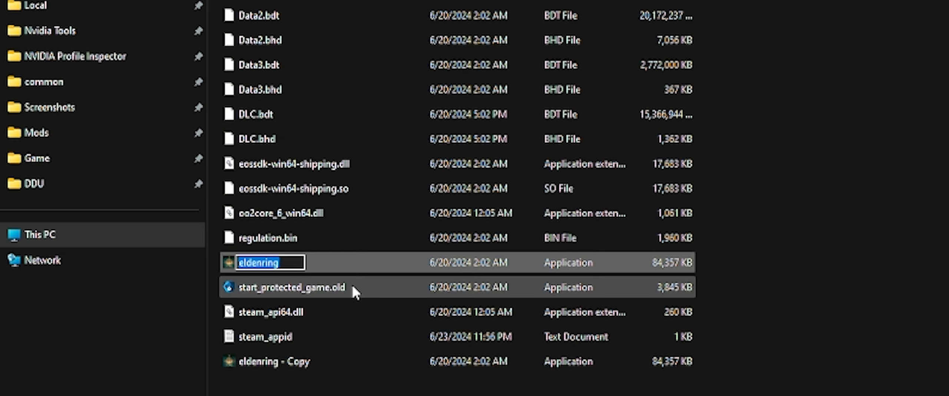
type("start_protected_game")
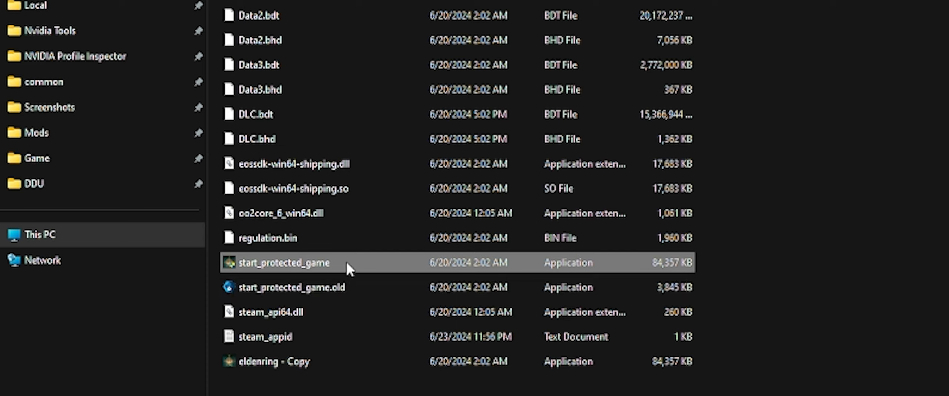
mouse_move(370, 214)
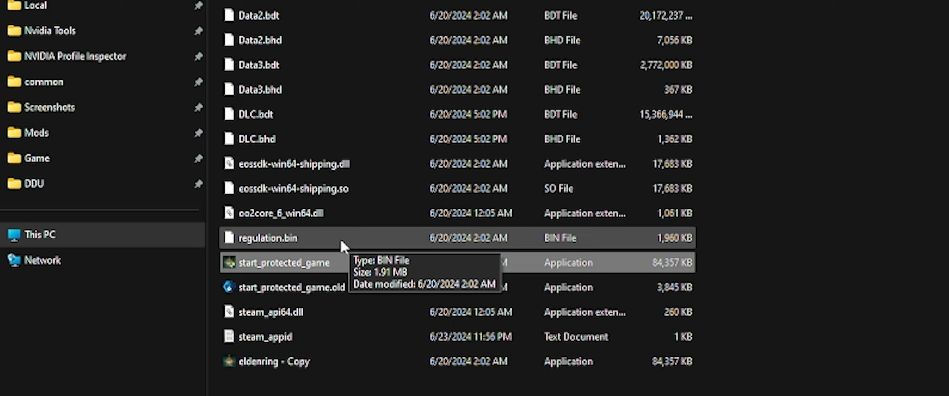
mouse_move(320, 249)
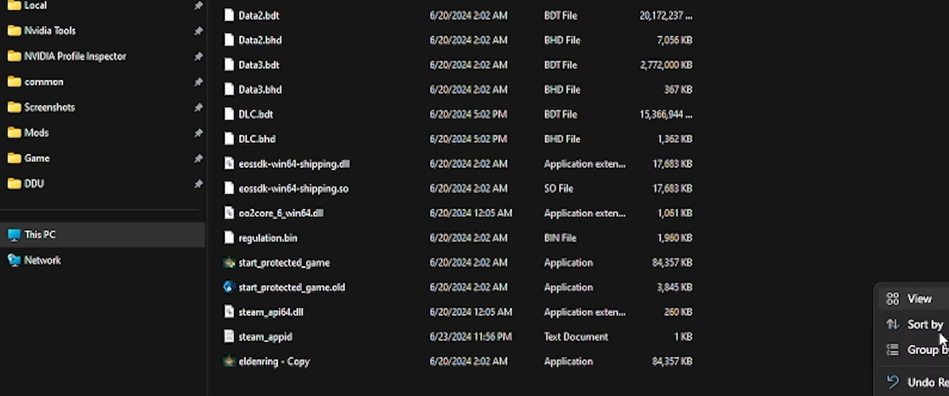
- Open steam_appid.txt in Notepad and enter the app ID 1245620
left_click(261, 337)
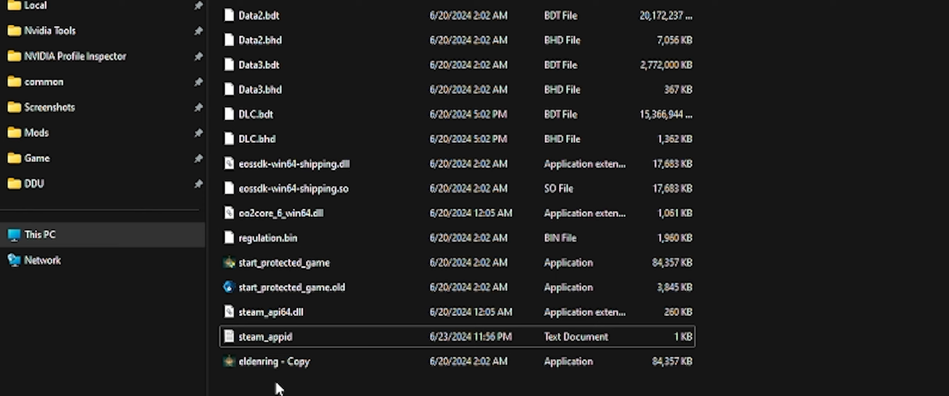
mouse_move(300, 350)
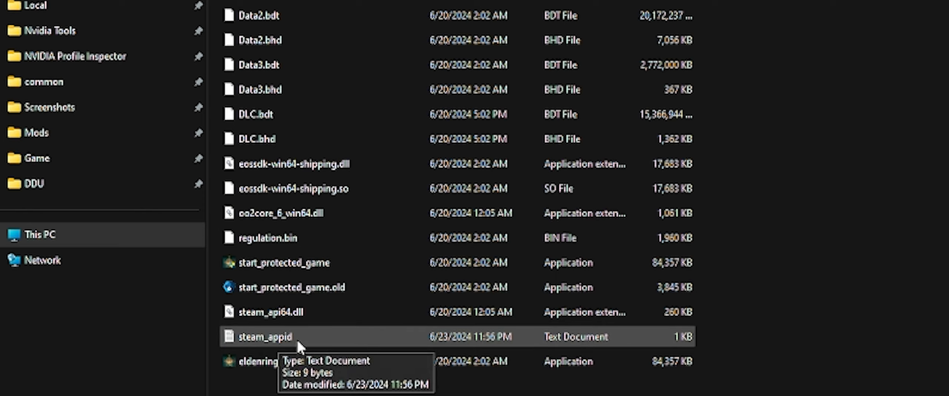
double_click(263, 335)
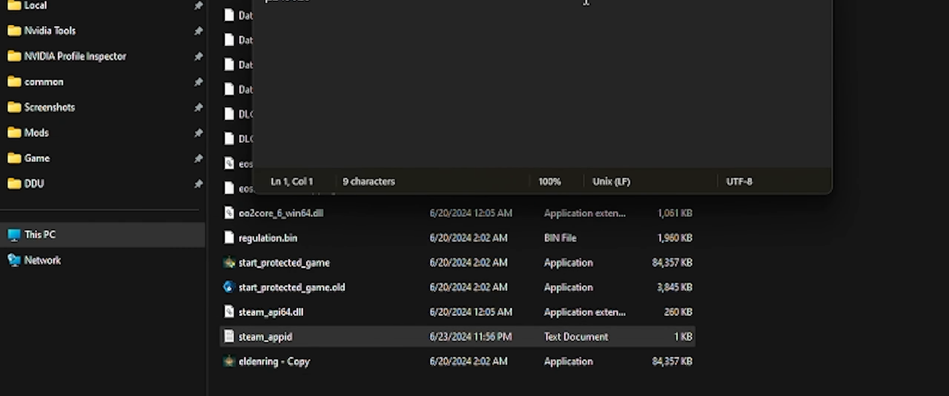
type("1245620")
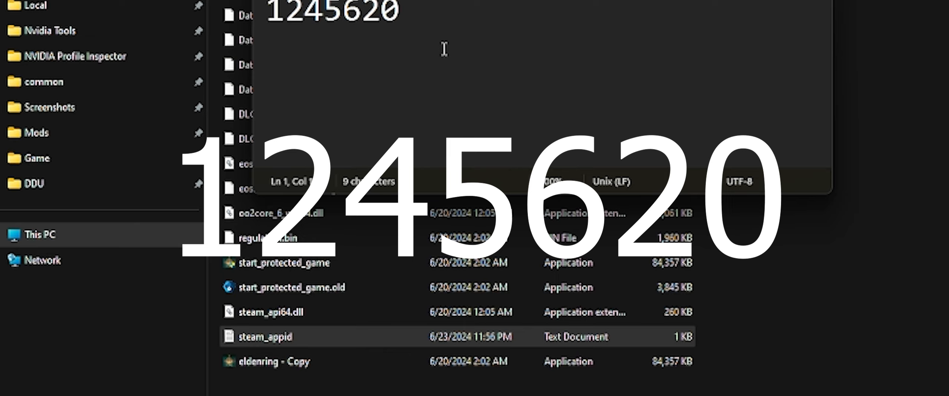
mouse_move(831, 216)
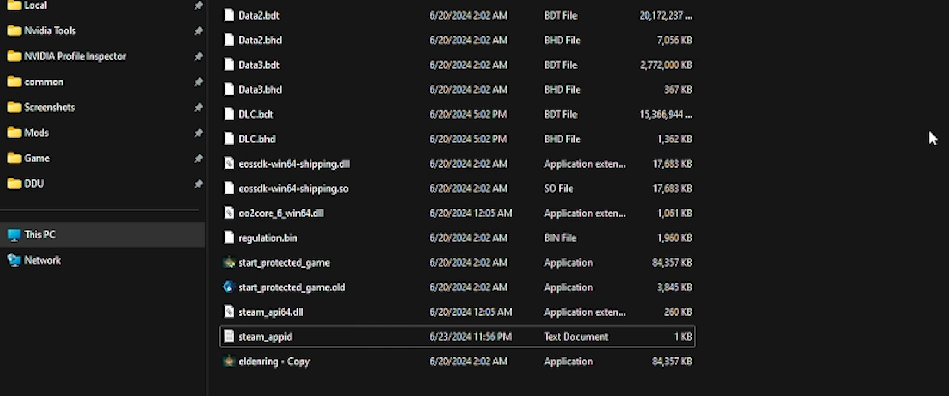
mouse_move(779, 193)
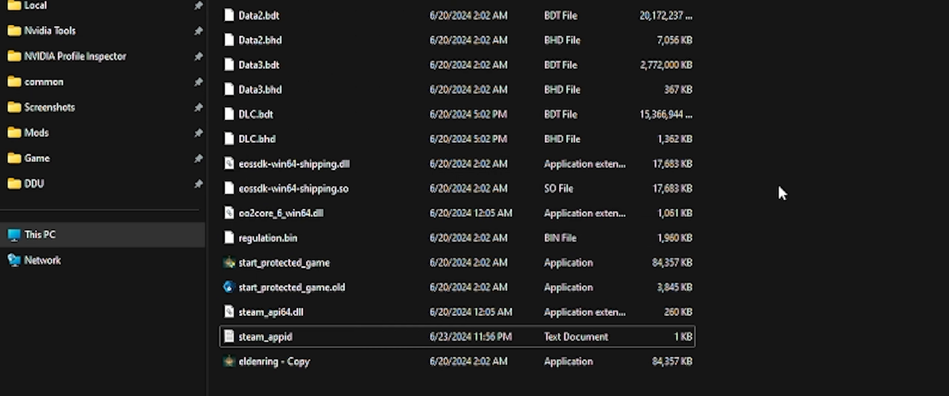
mouse_move(282, 272)
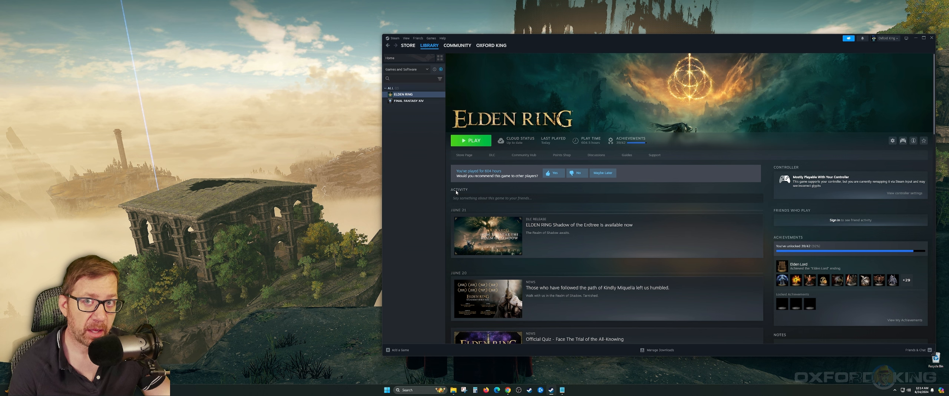
mouse_move(474, 146)
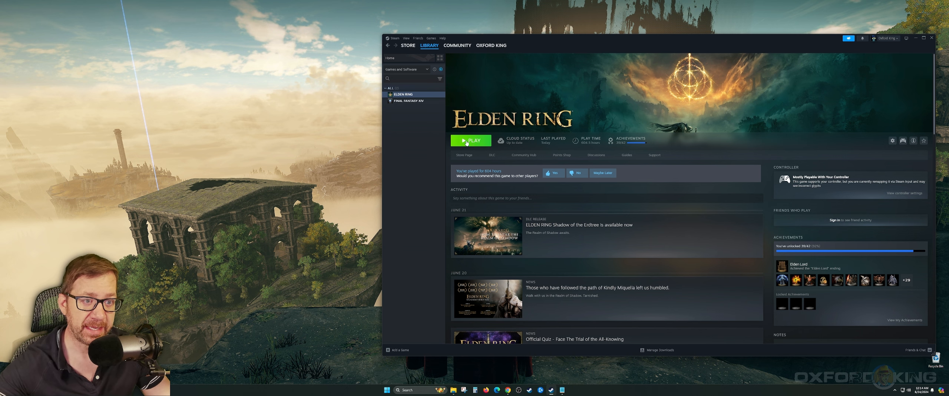
- Launch Elden Ring from its Steam library page, allowing the User Account Control prompt
left_click(471, 141)
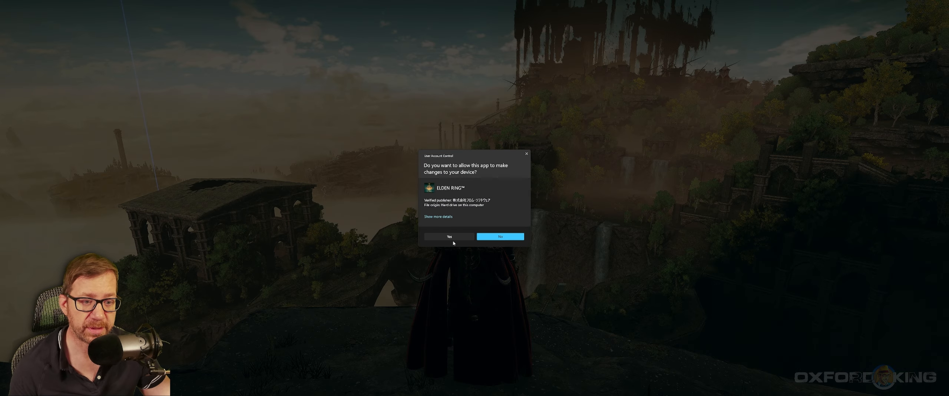
left_click(450, 237)
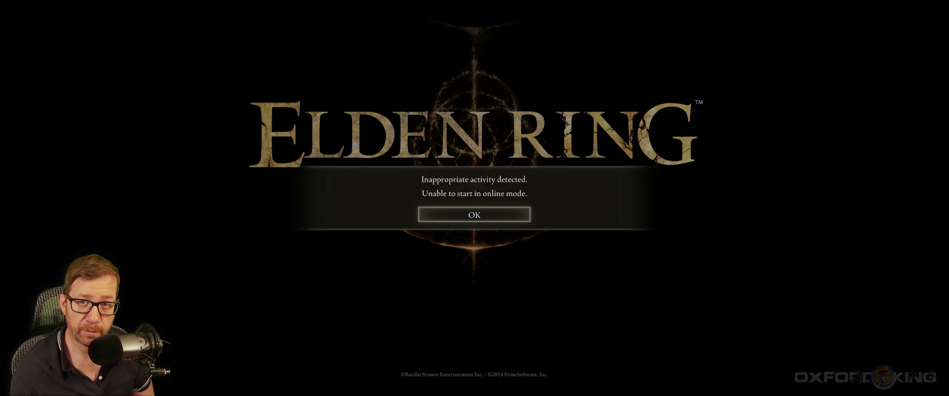
- Acknowledge the inappropriate activity warning and accept starting in offline mode
left_click(475, 215)
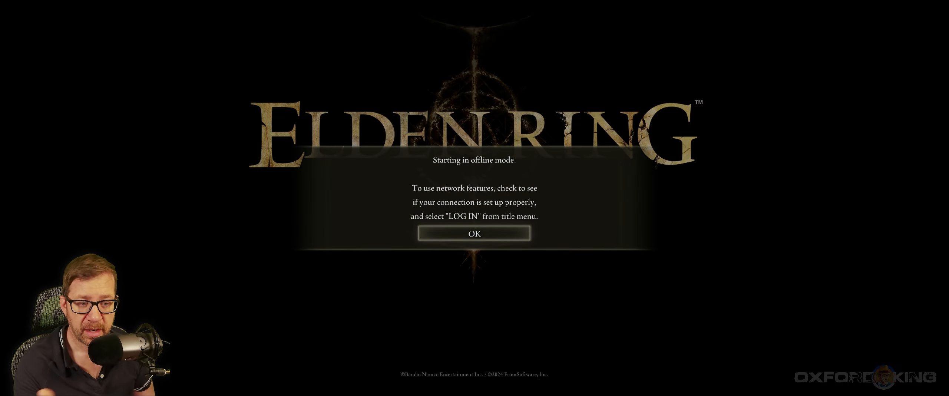
left_click(474, 232)
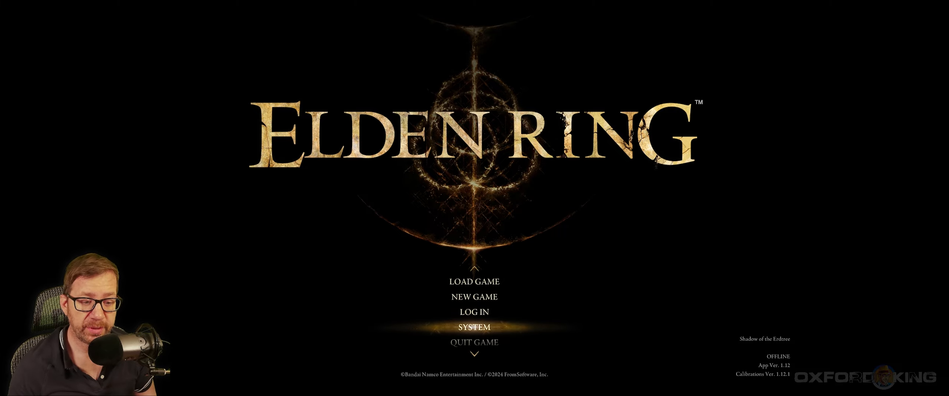
- Show the System graphics settings and check the Borderless Windowed screen mode
left_click(474, 328)
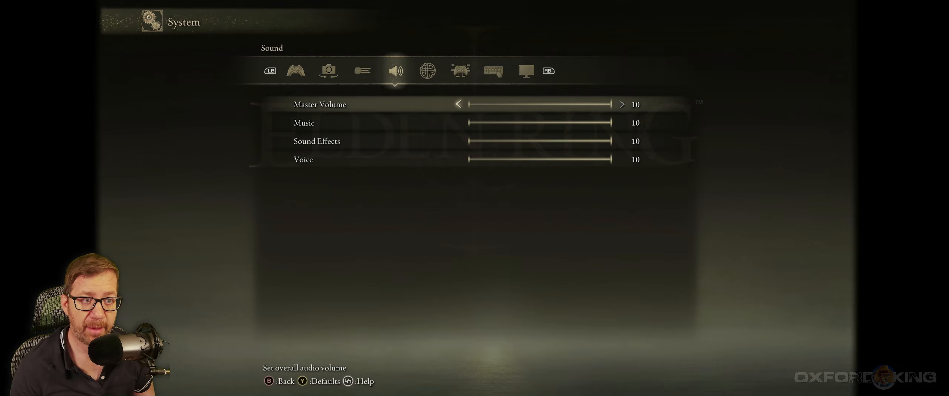
left_click(526, 71)
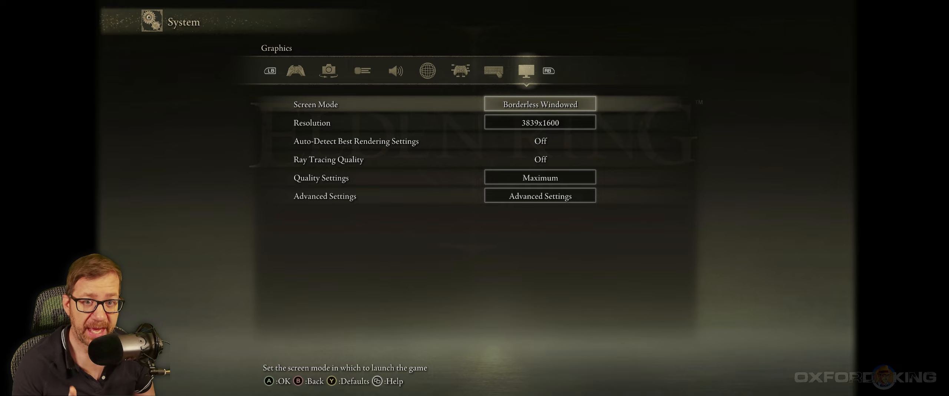
left_click(540, 104)
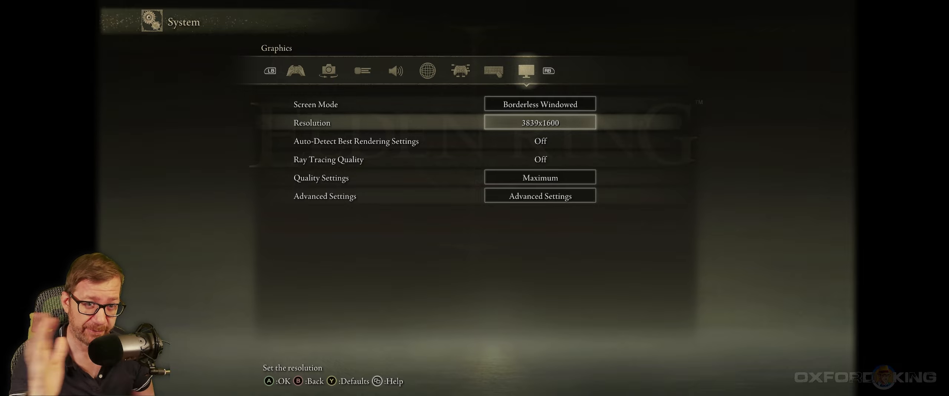
- Review the available resolutions, keep 3839x1600, and move to the Game Options page
left_click(540, 122)
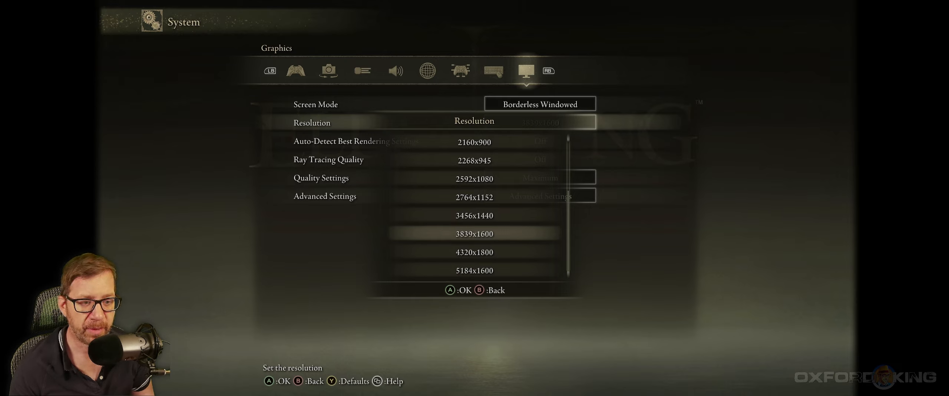
left_click(474, 234)
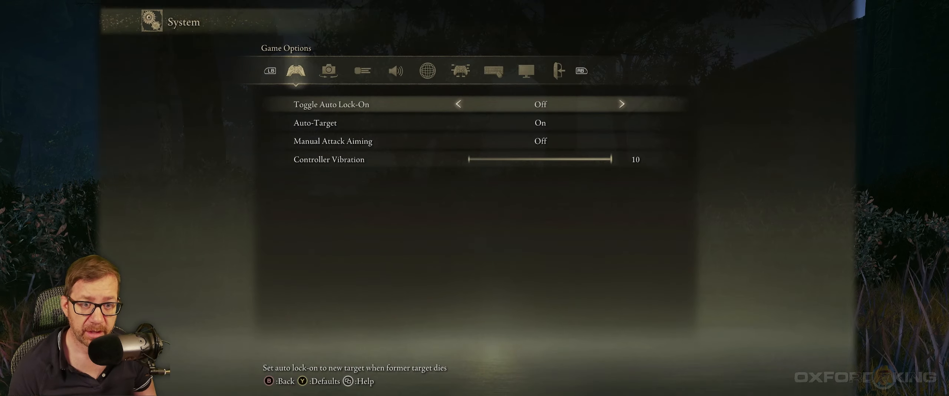
left_click(559, 70)
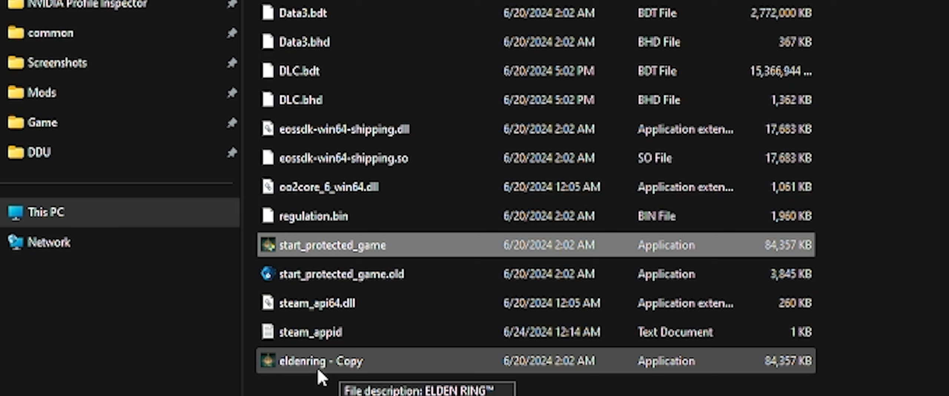
mouse_move(343, 264)
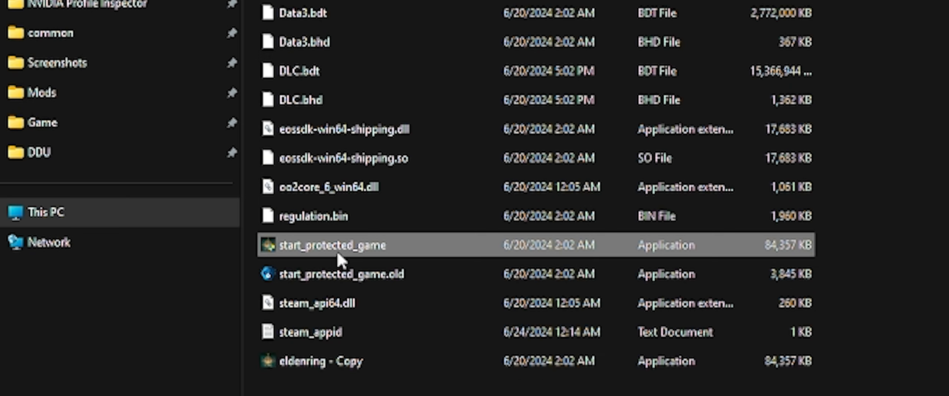
mouse_move(334, 263)
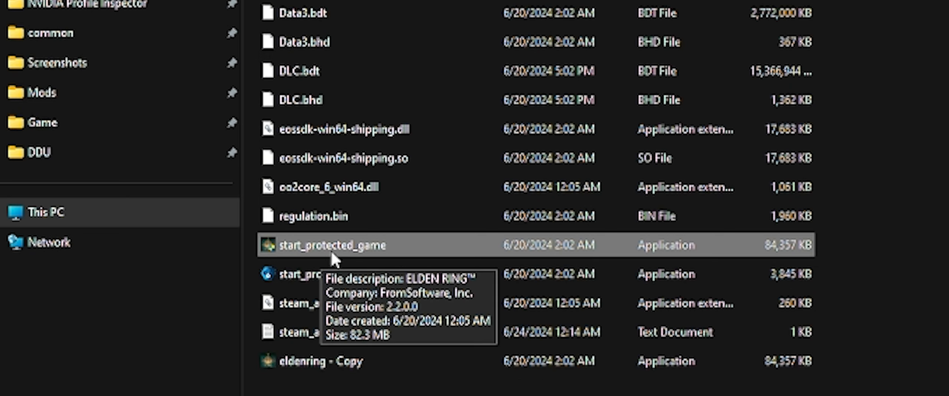
mouse_move(332, 255)
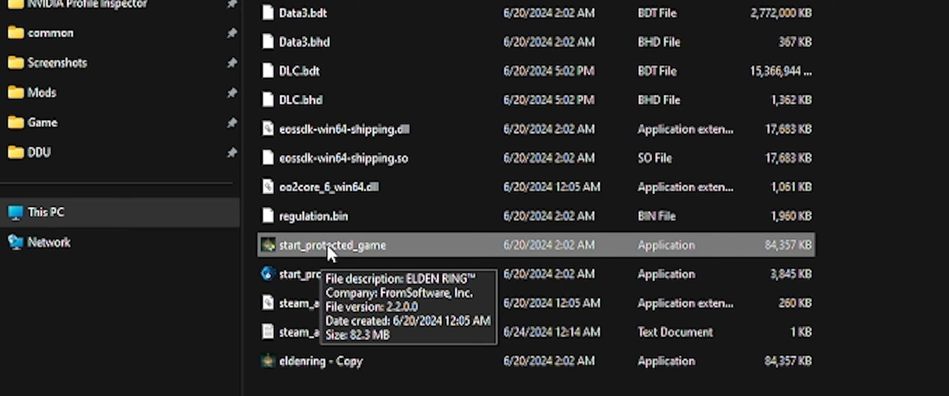
- Rename start_protected_game back to eldenring and restore start_protected_game.old as start_protected_game
right_click(334, 246)
type("eldenring")
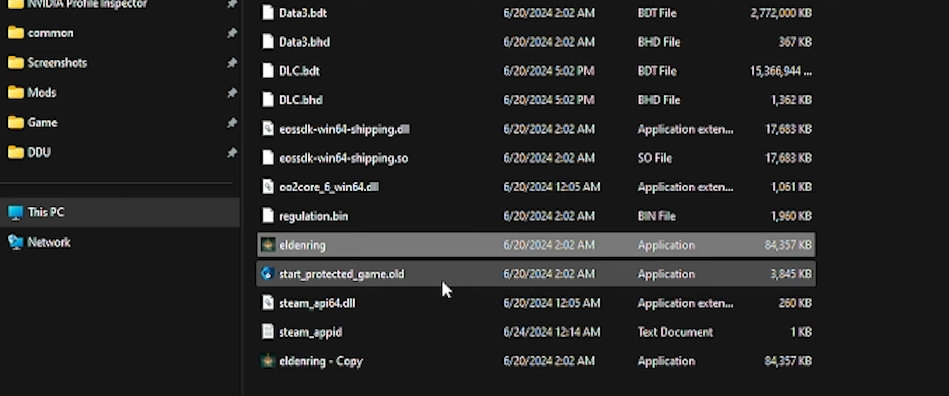
mouse_move(300, 280)
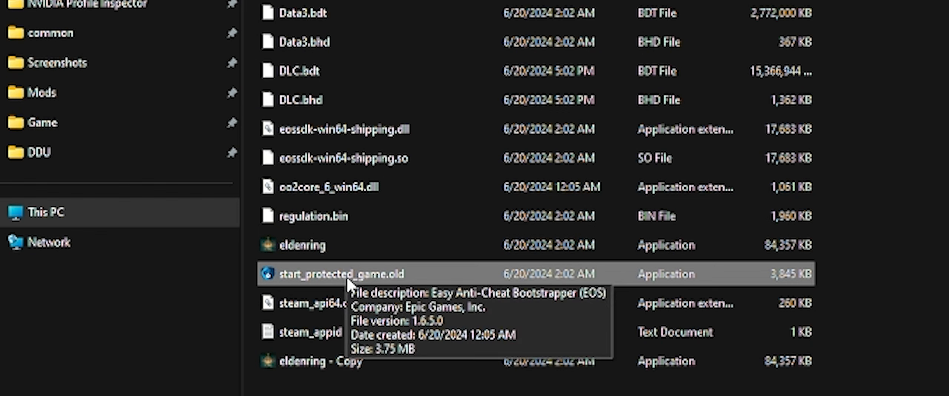
right_click(319, 275)
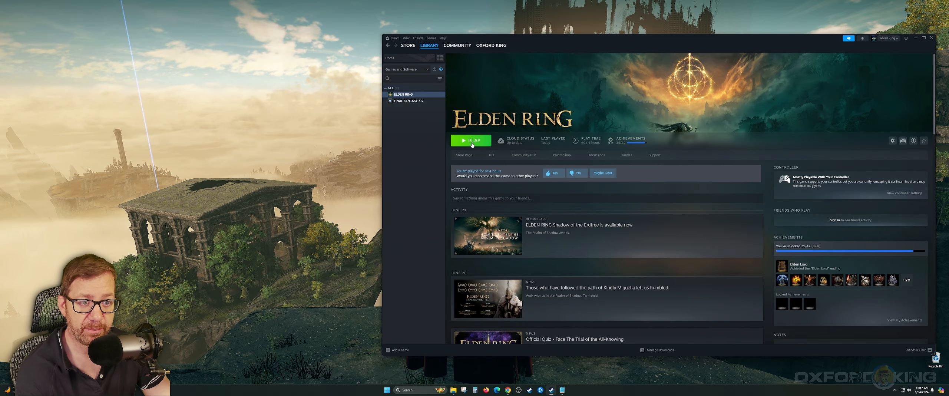
- Launch Elden Ring from its Steam library page via PLAY
left_click(471, 141)
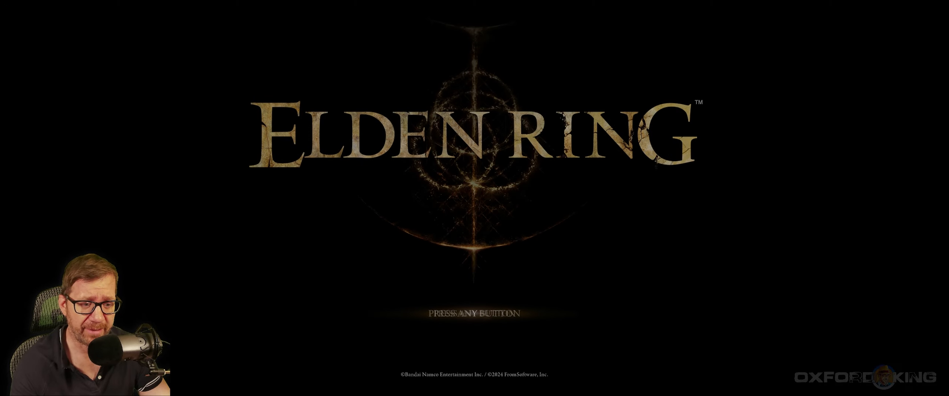
- Pass the title screen, dismiss the online multiplayer notice, and enter the SYSTEM settings
key("enter")
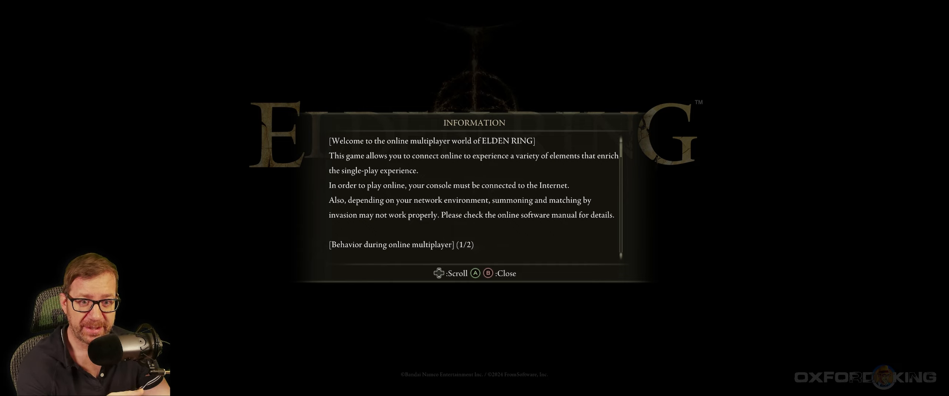
key("B")
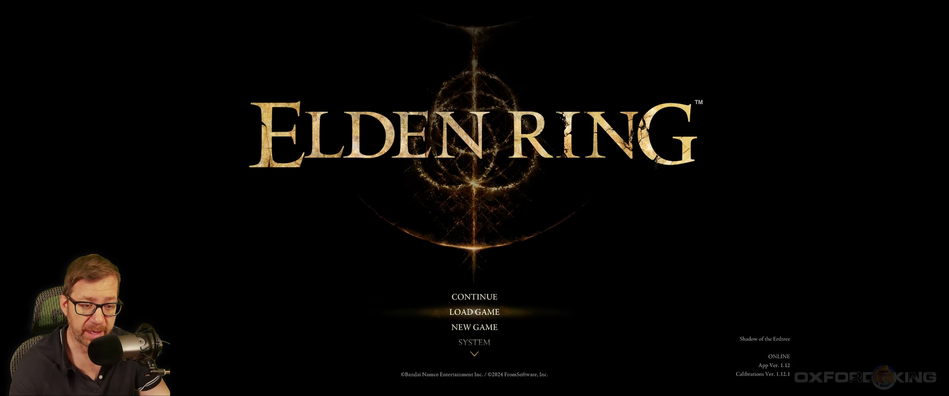
left_click(475, 343)
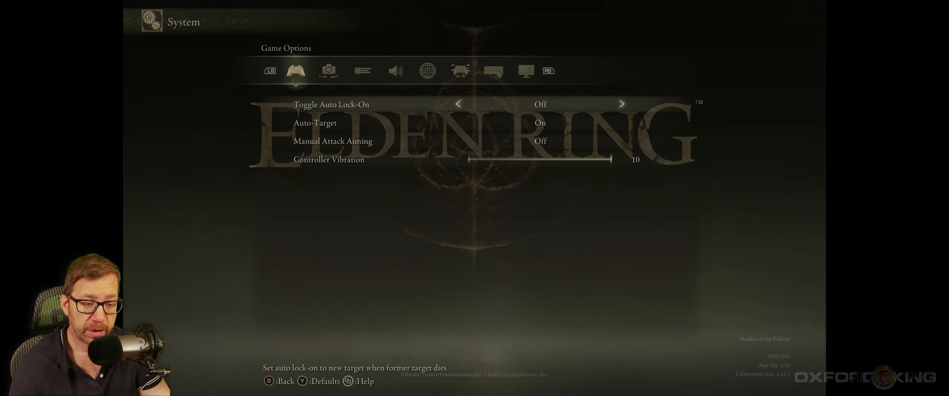